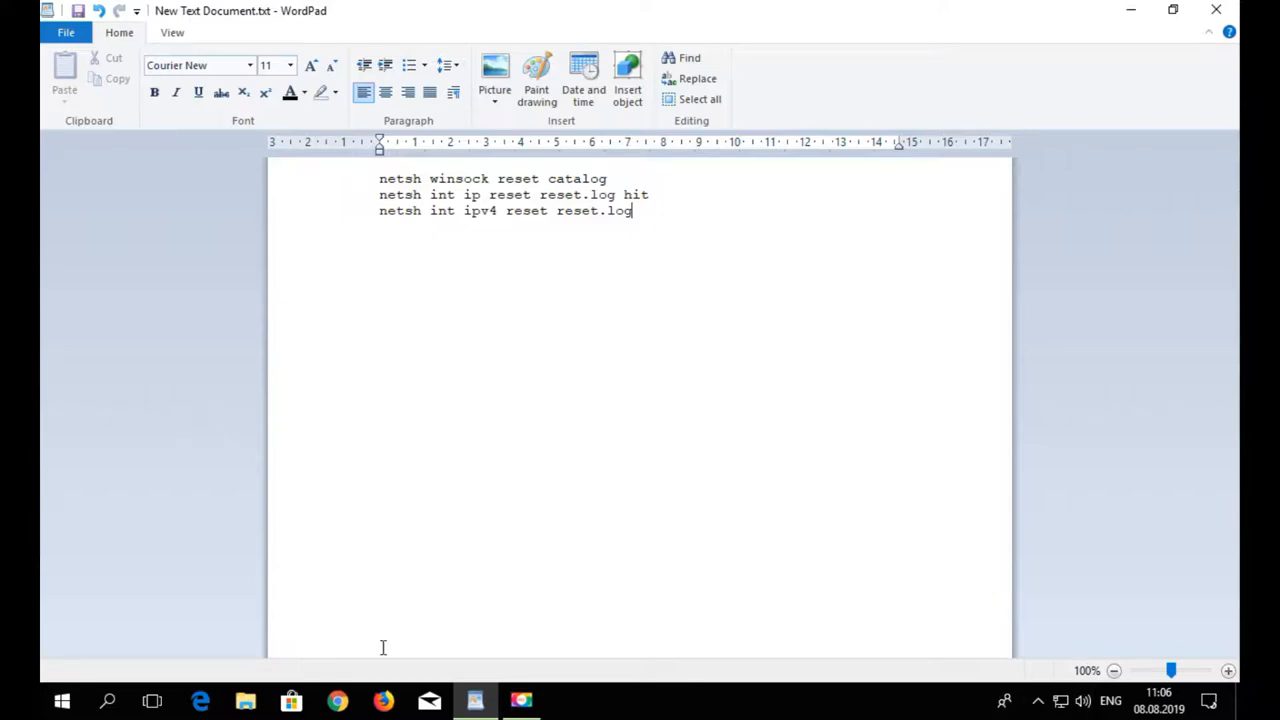
{"action": "left_click", "coordinate": [384, 700]}
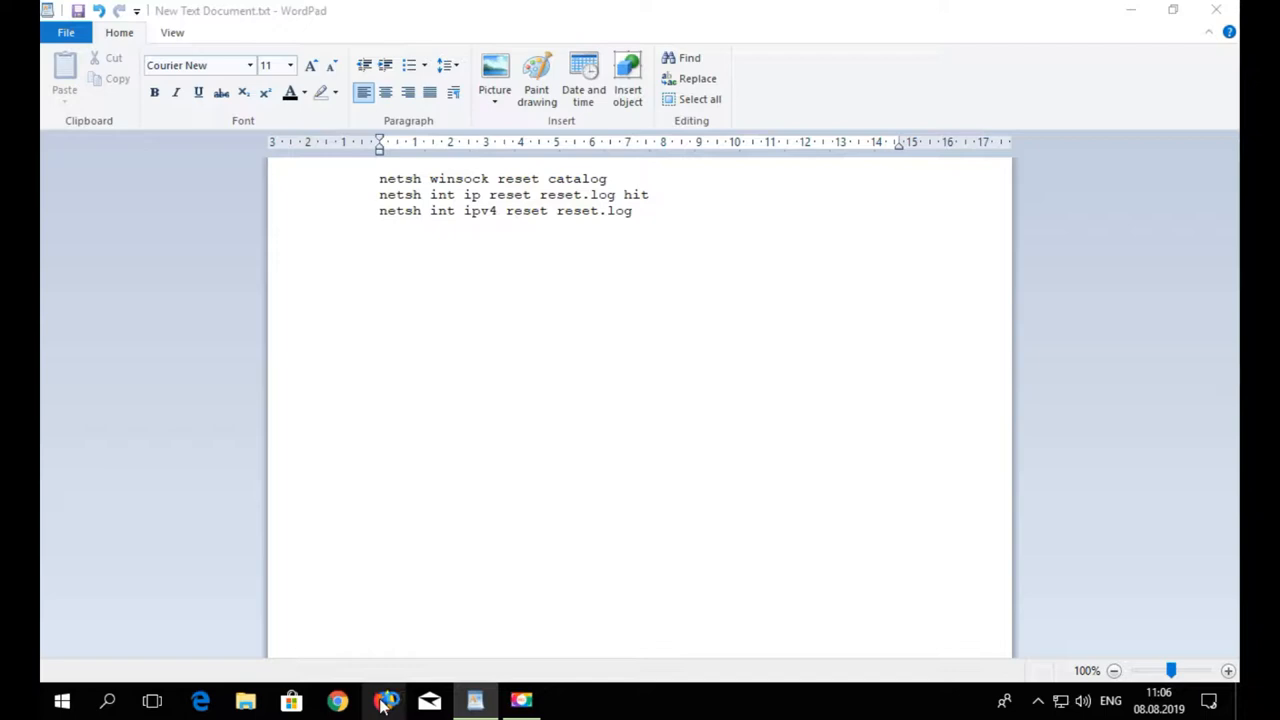
{"action": "left_click", "coordinate": [384, 700]}
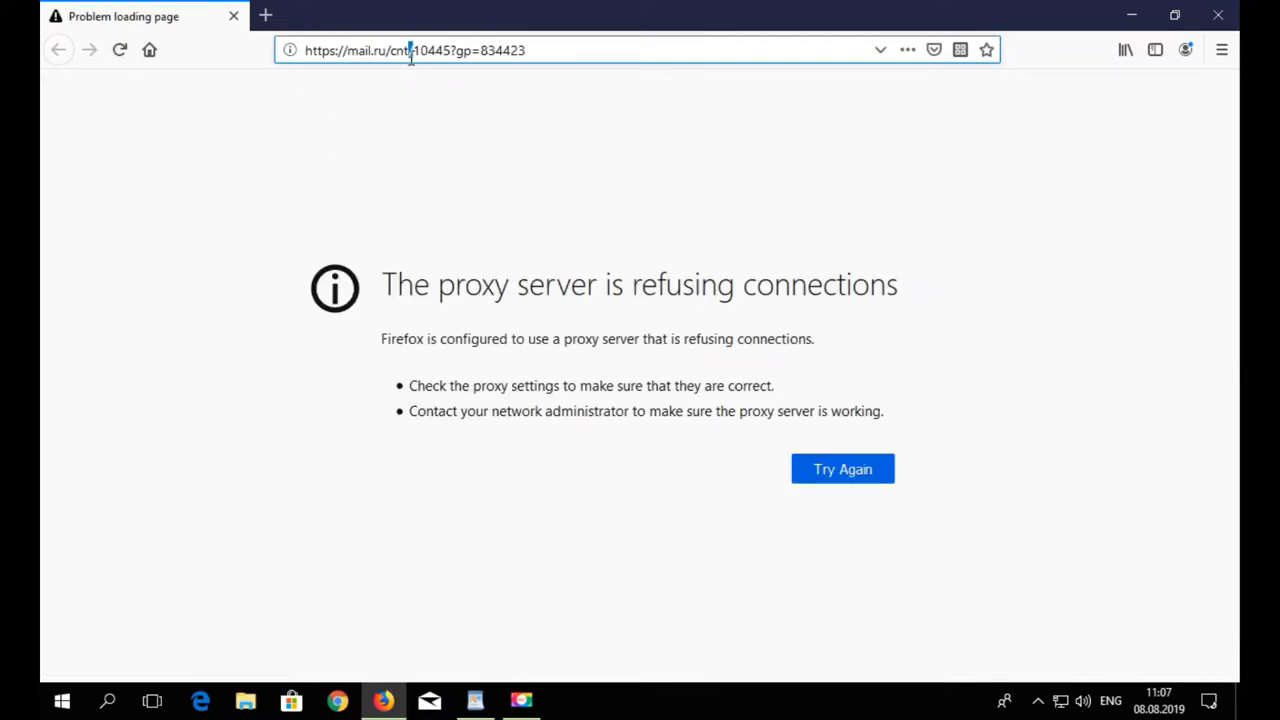
{"action": "type", "text": "https://www.google.com"}
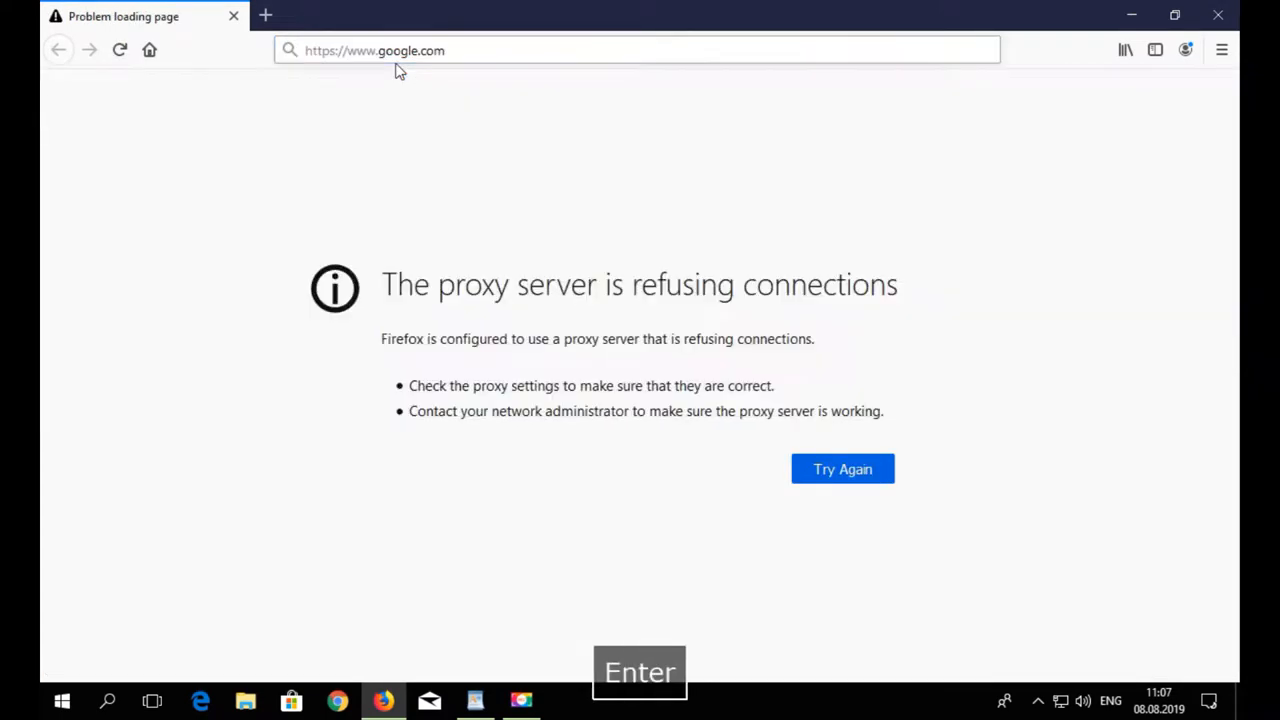
{"action": "key", "text": "Enter"}
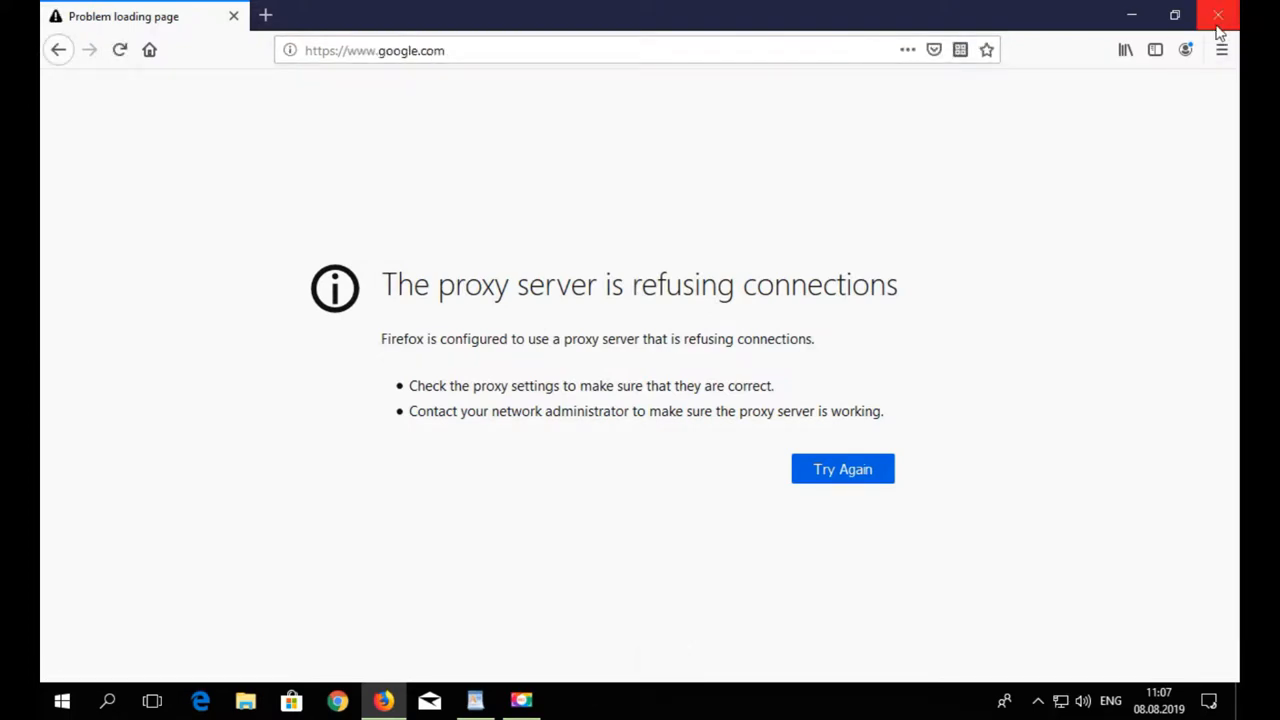
{"action": "mouse_move", "coordinate": [192, 648]}
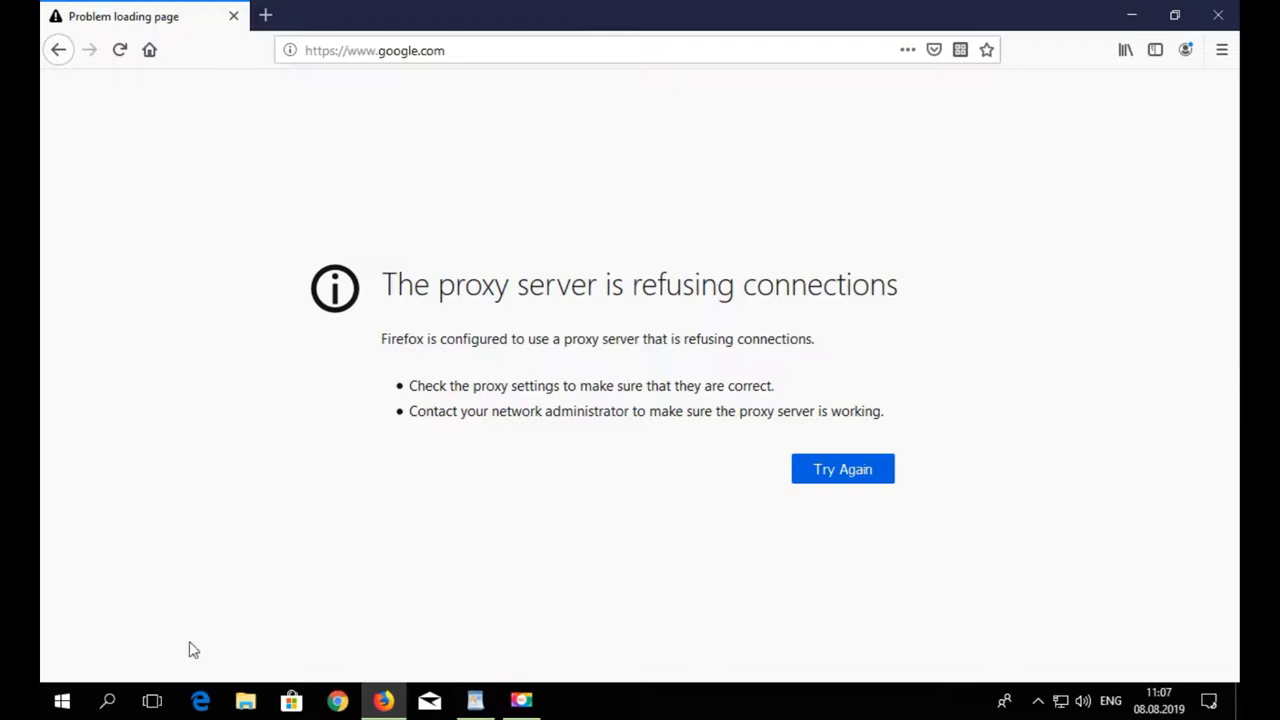
{"action": "mouse_move", "coordinate": [364, 664]}
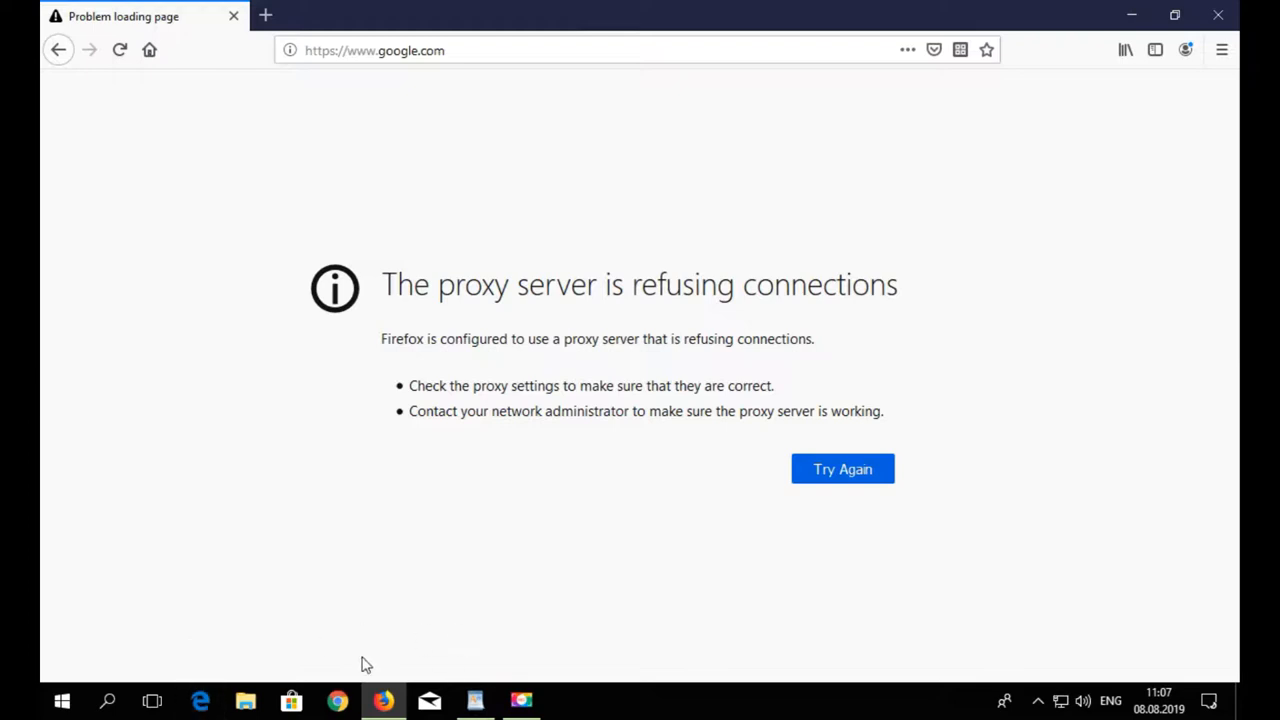
{"action": "mouse_move", "coordinate": [1216, 16]}
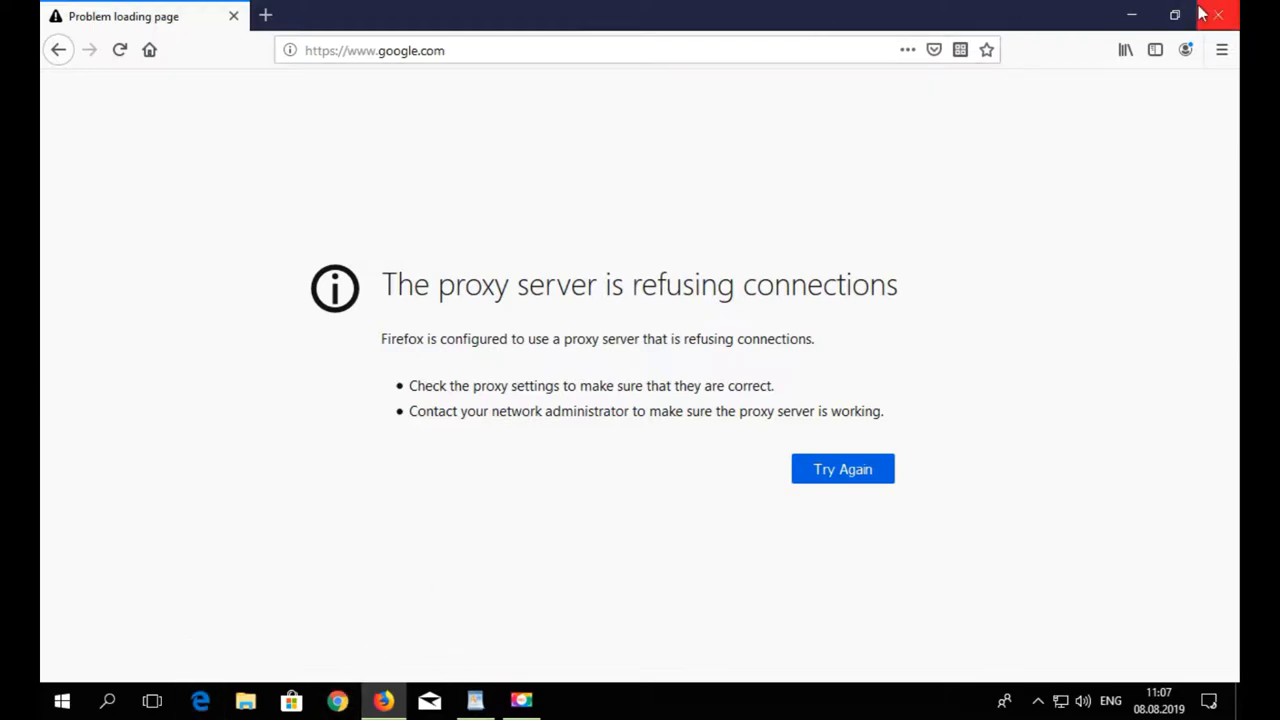
{"action": "mouse_move", "coordinate": [1180, 30]}
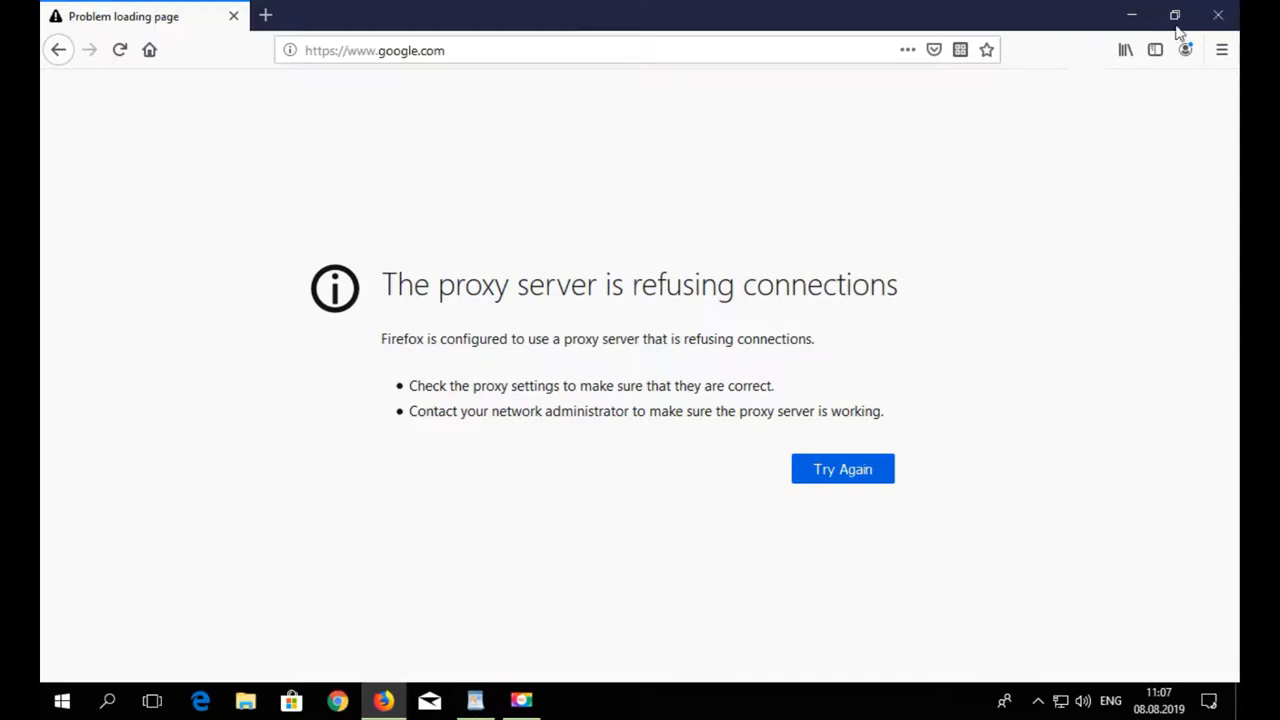
{"action": "mouse_move", "coordinate": [44, 644]}
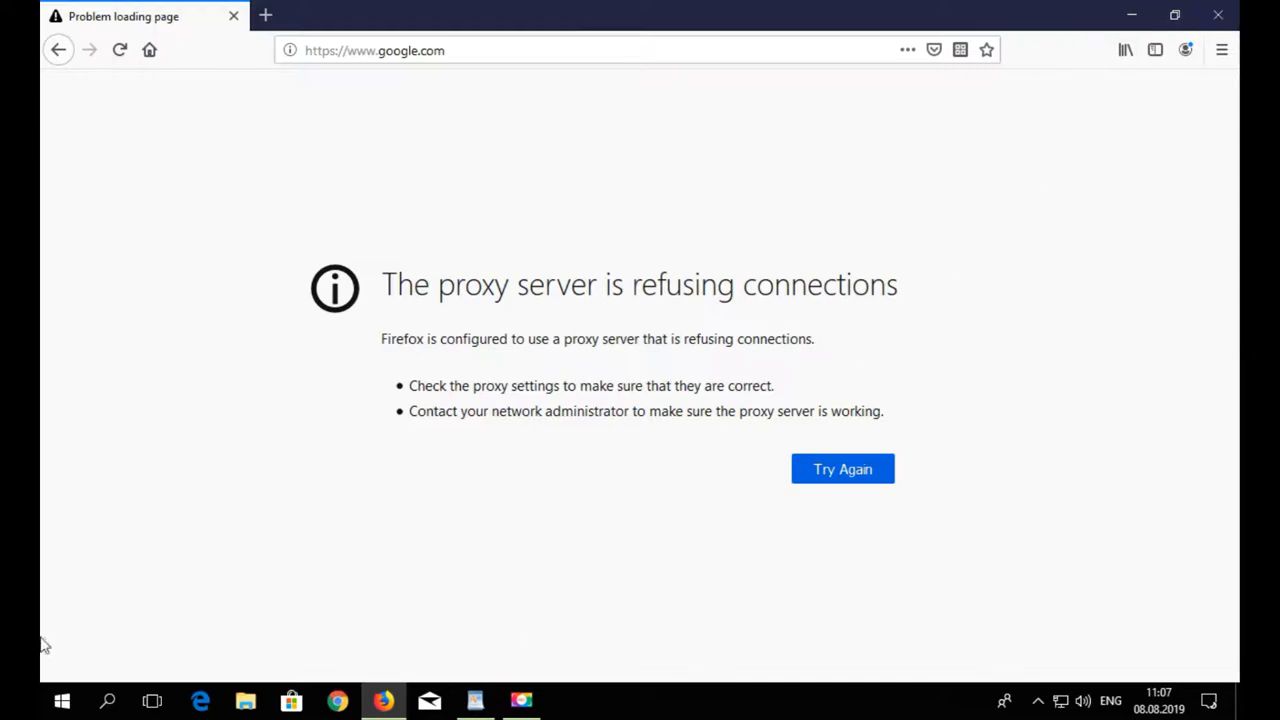
Launch an administrator Command Prompt from the Start quick-access menu, searching 'cmd'
{"action": "right_click", "coordinate": [60, 700]}
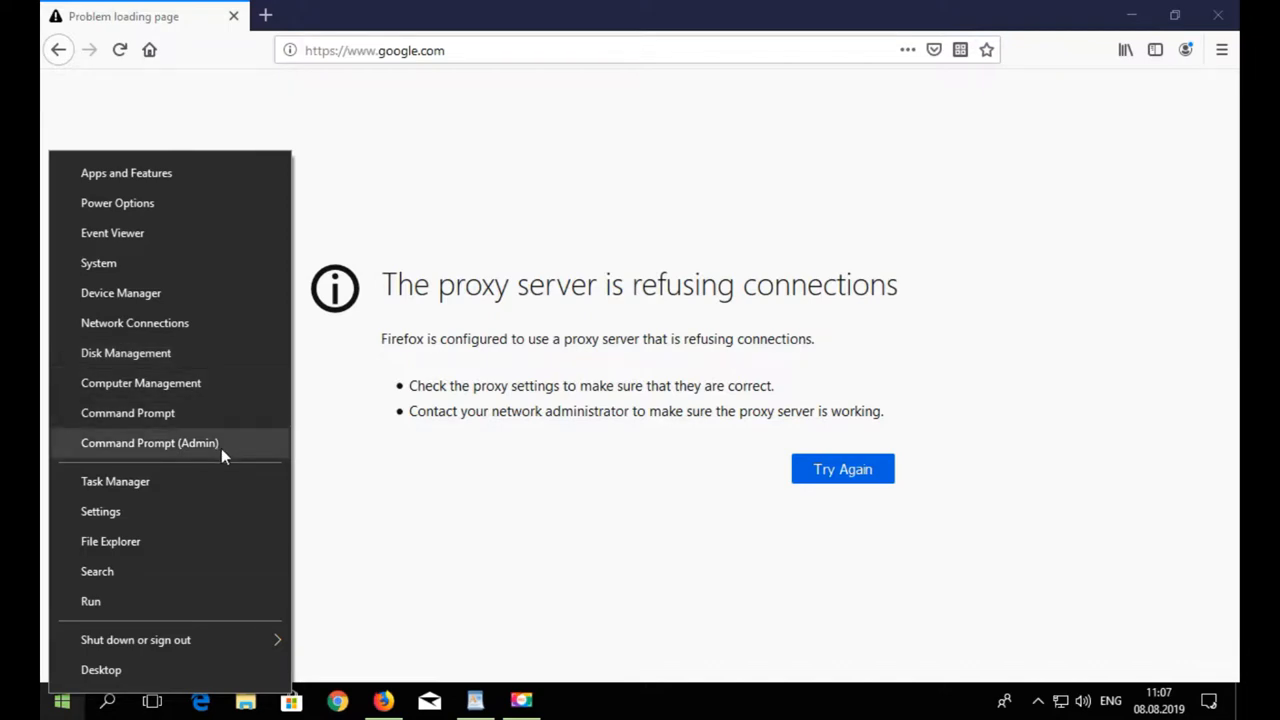
{"action": "mouse_move", "coordinate": [140, 448]}
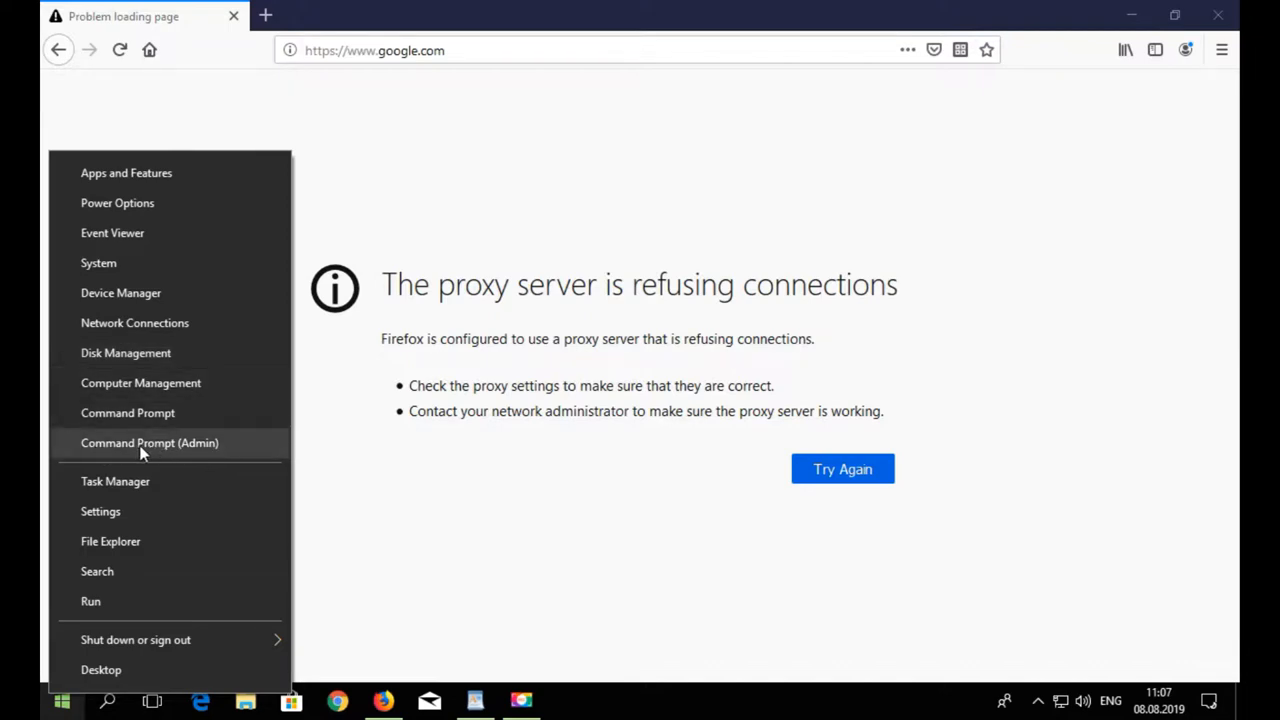
{"action": "left_click", "coordinate": [148, 444]}
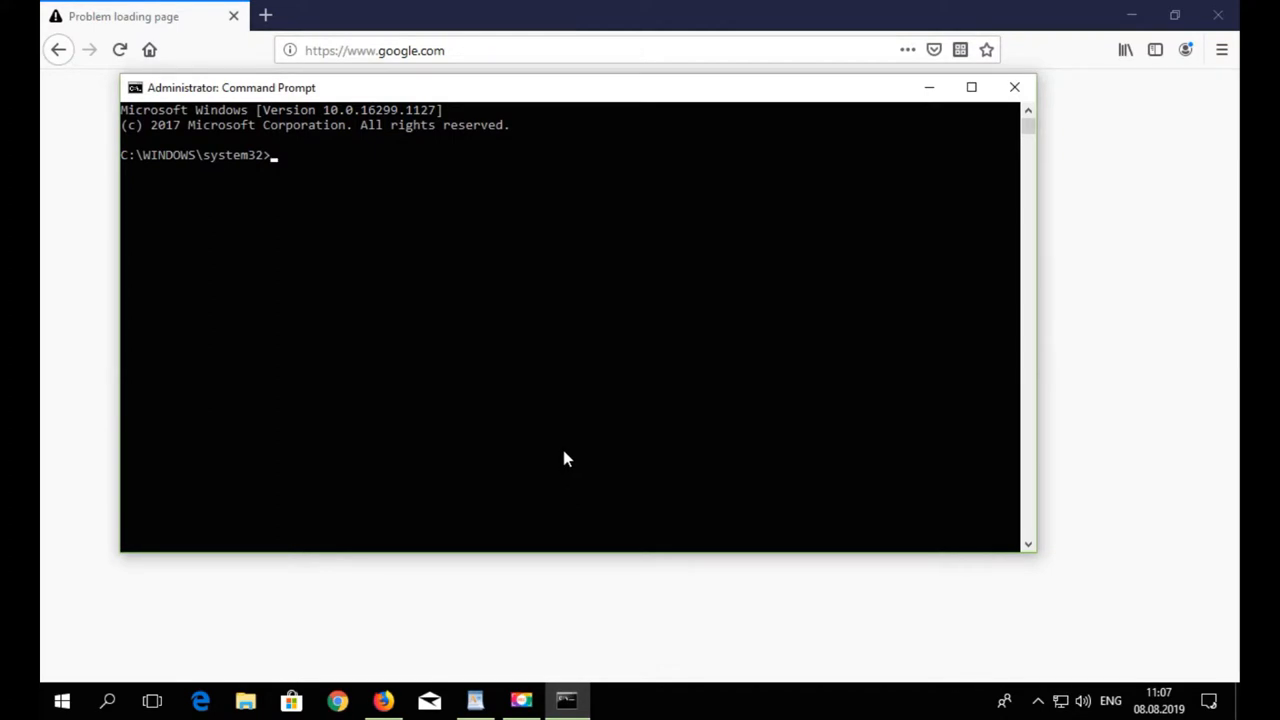
{"action": "mouse_move", "coordinate": [370, 326]}
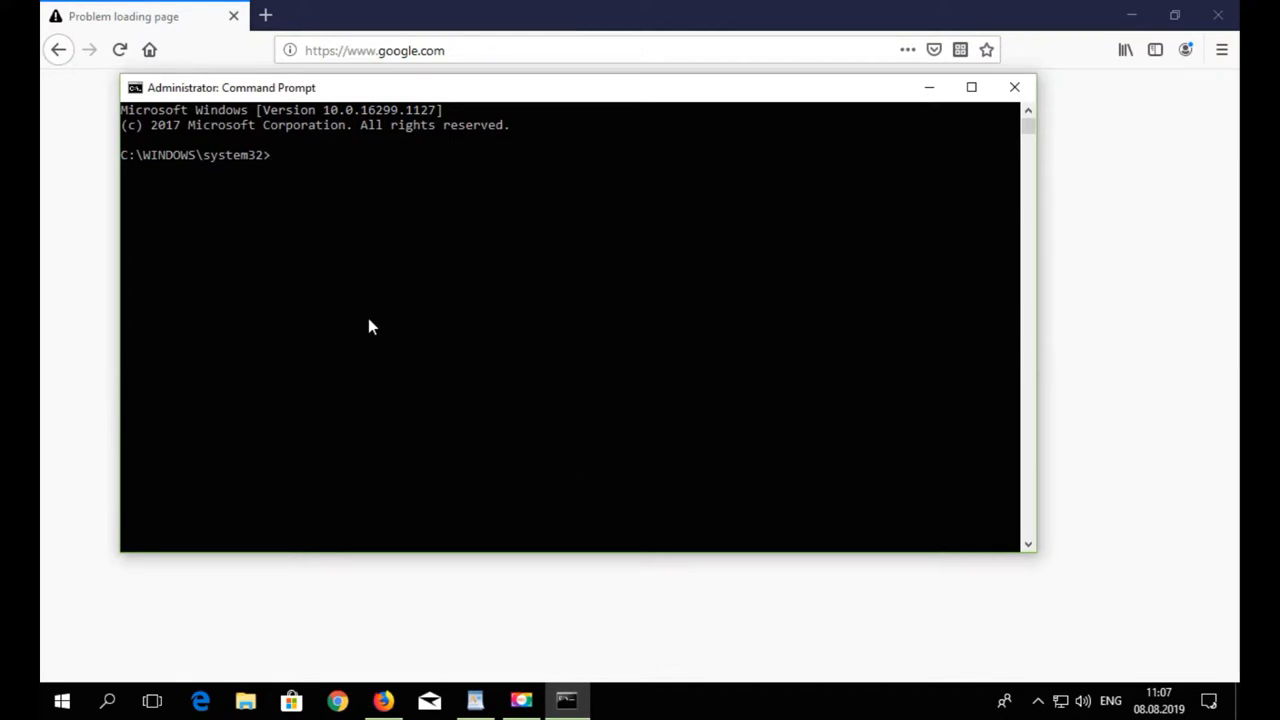
{"action": "left_click", "coordinate": [60, 700]}
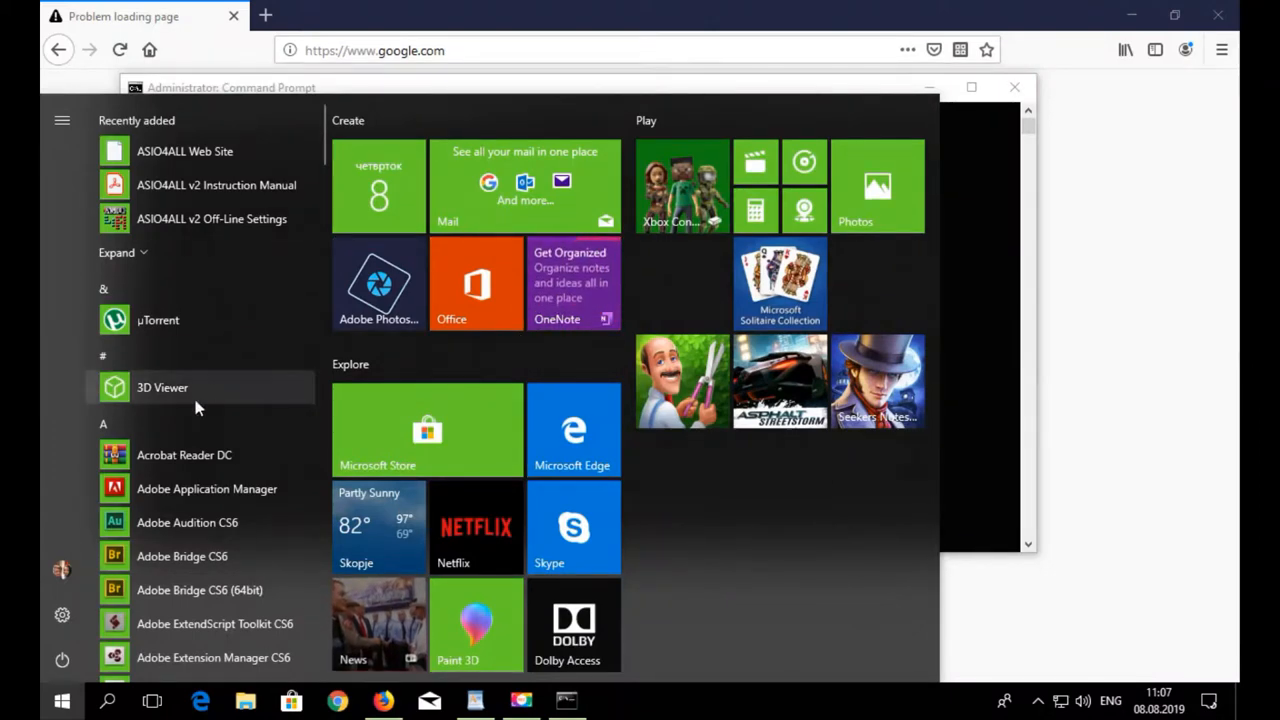
{"action": "mouse_move", "coordinate": [284, 472]}
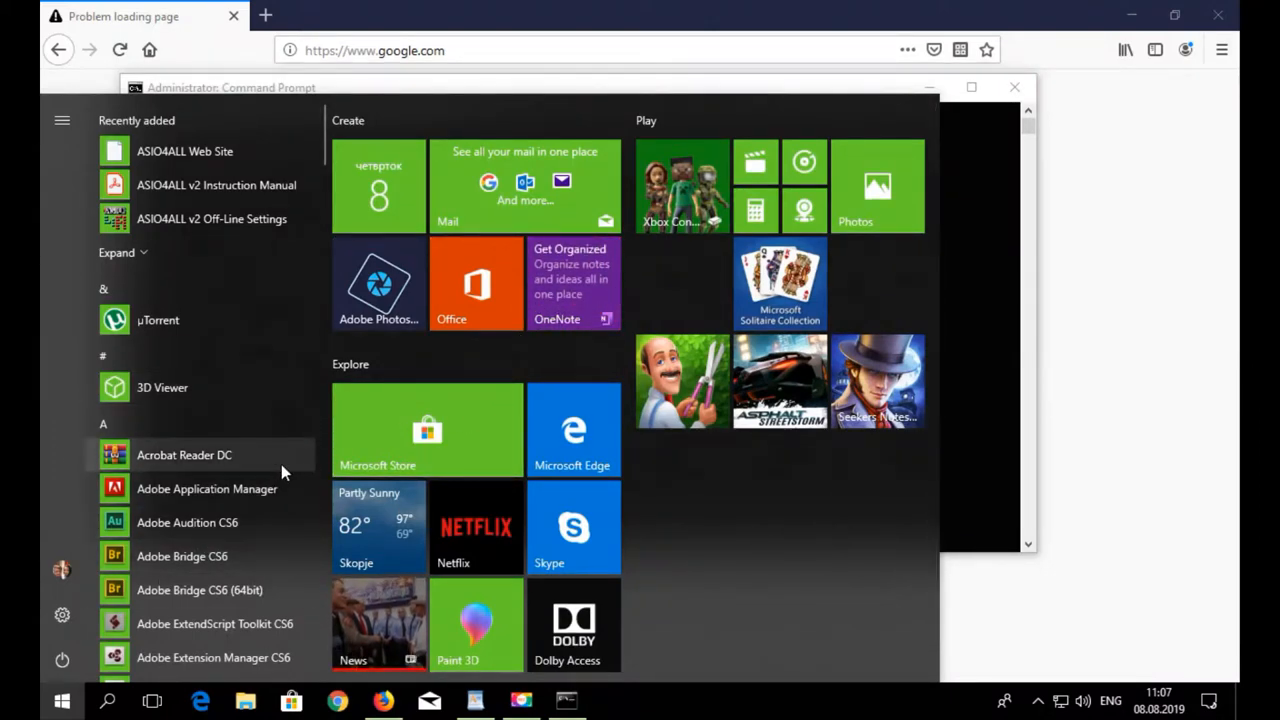
{"action": "type", "text": "cmd"}
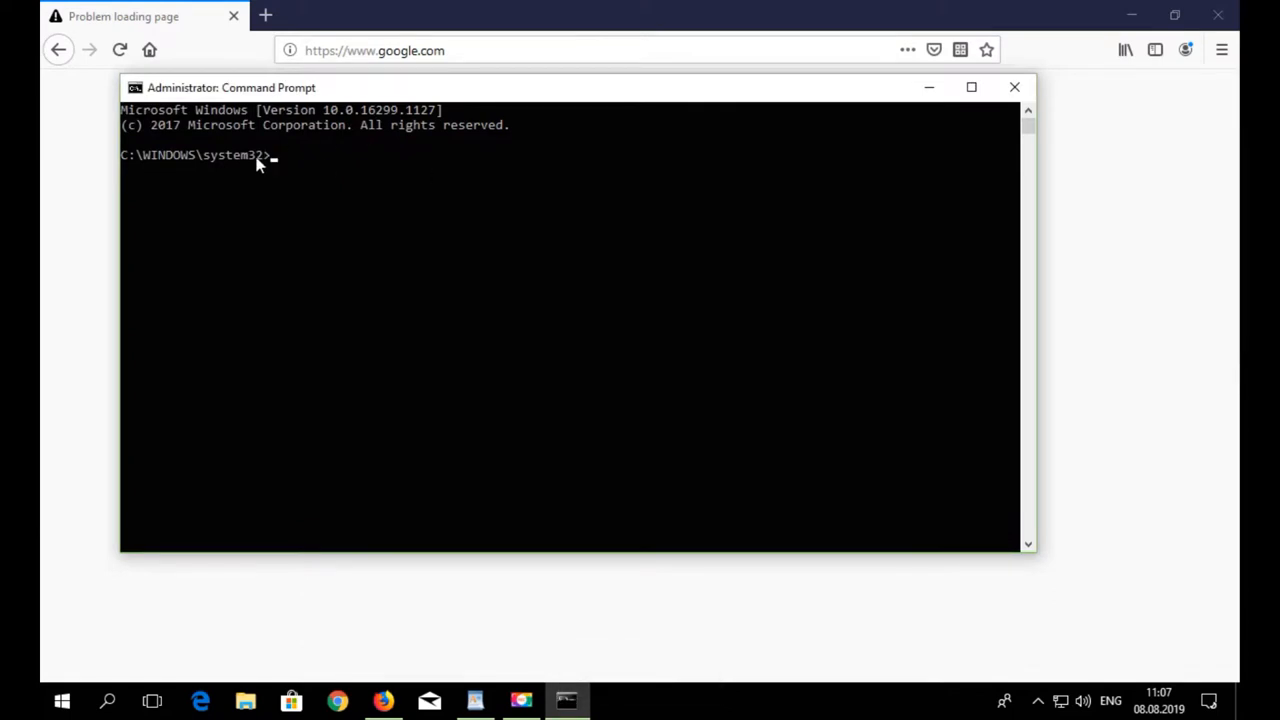
{"action": "mouse_move", "coordinate": [476, 700]}
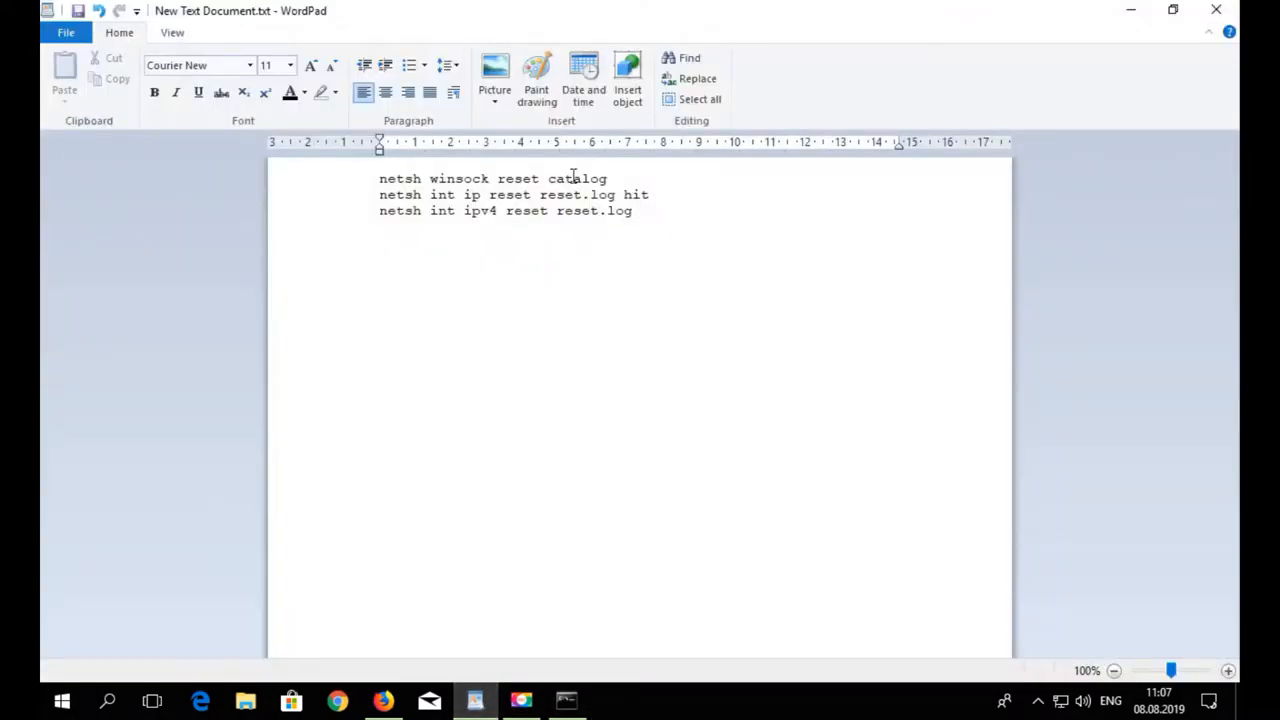
Run 'netsh winsock reset catalog' in the administrator prompt
{"action": "triple_click", "coordinate": [492, 178]}
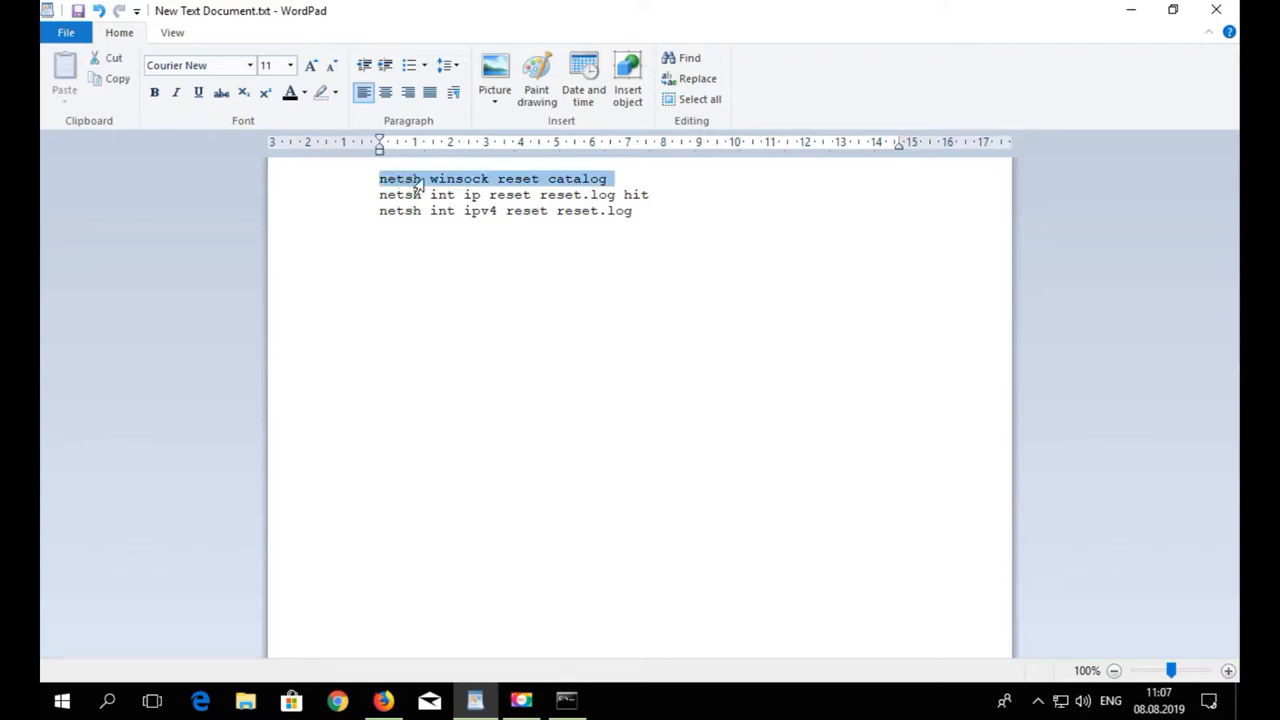
{"action": "left_click", "coordinate": [566, 700]}
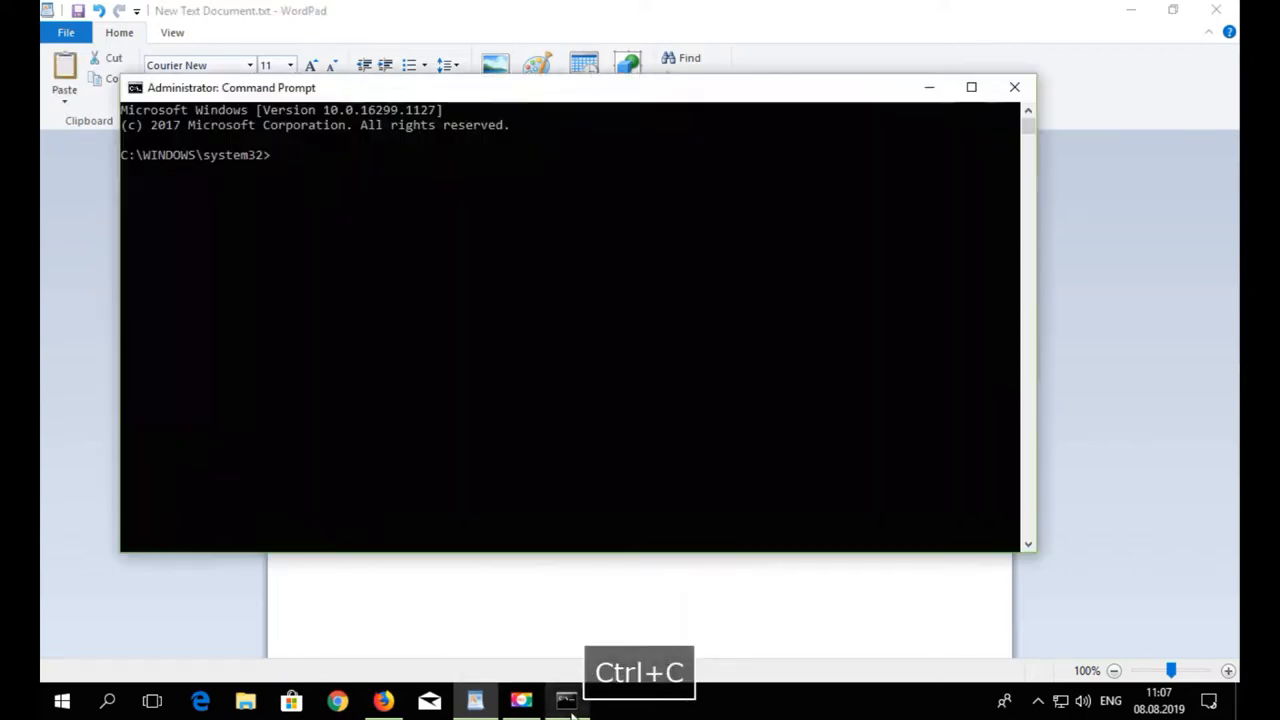
{"action": "type", "text": "netsh winsock reset catalog"}
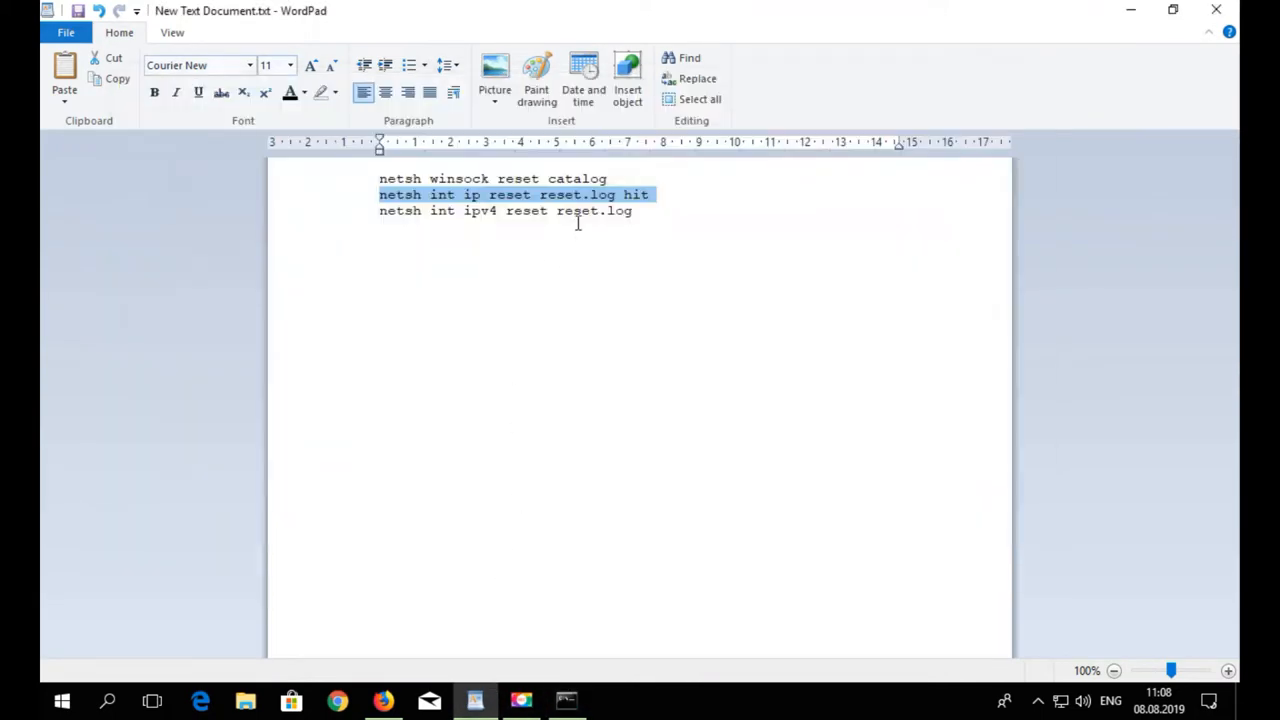
Run 'netsh int ipv4 reset reset.log' and wait for it to report a restart is needed
{"action": "right_click", "coordinate": [504, 210]}
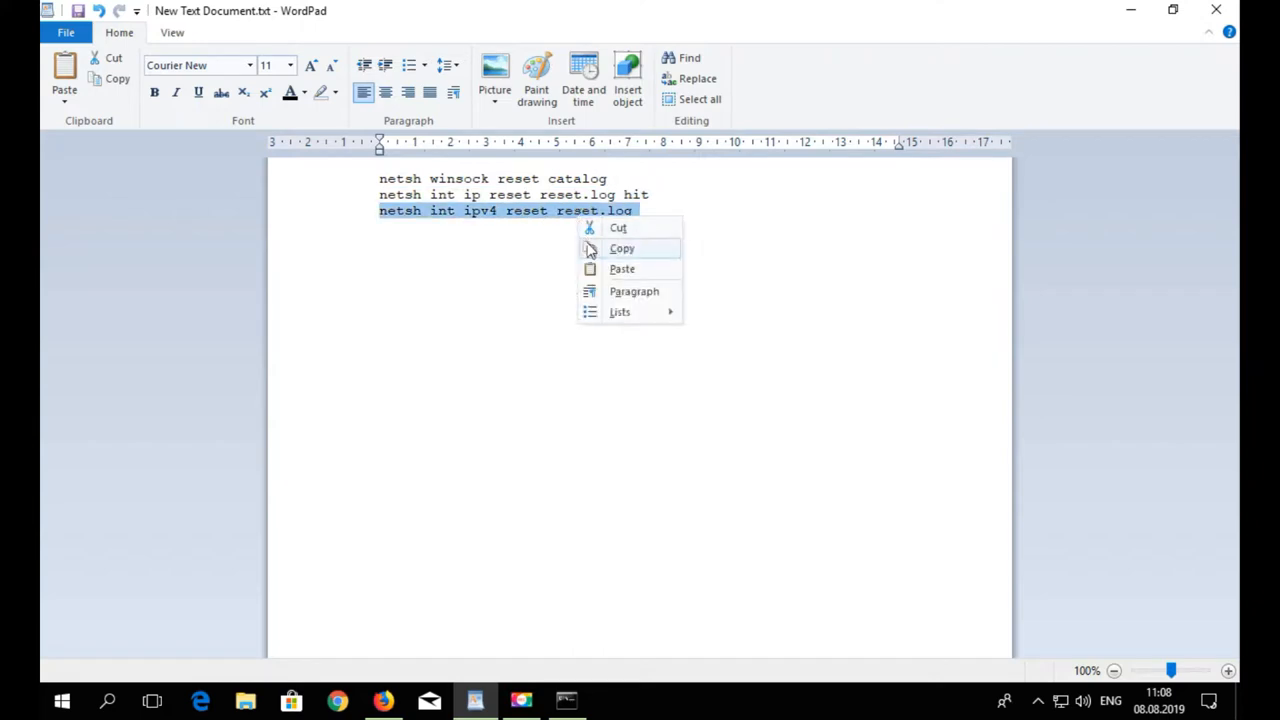
{"action": "left_click", "coordinate": [566, 700]}
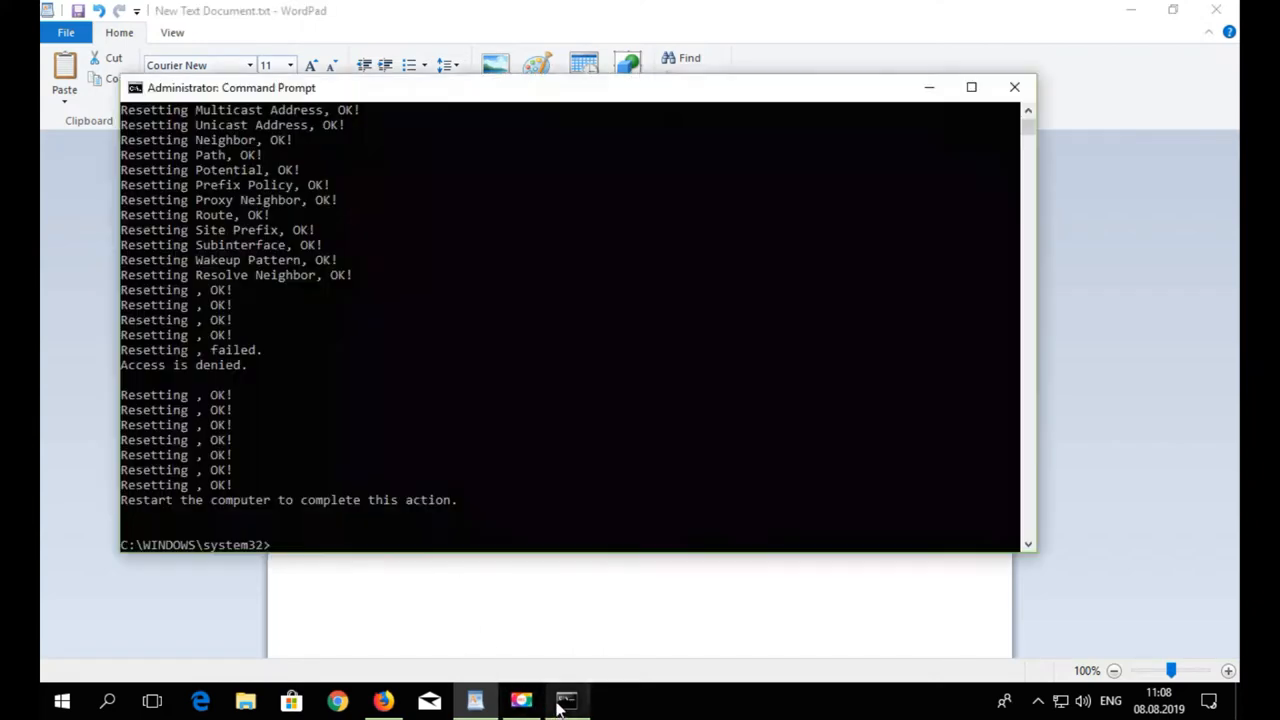
{"action": "type", "text": "netsh int ipv4 reset reset.log"}
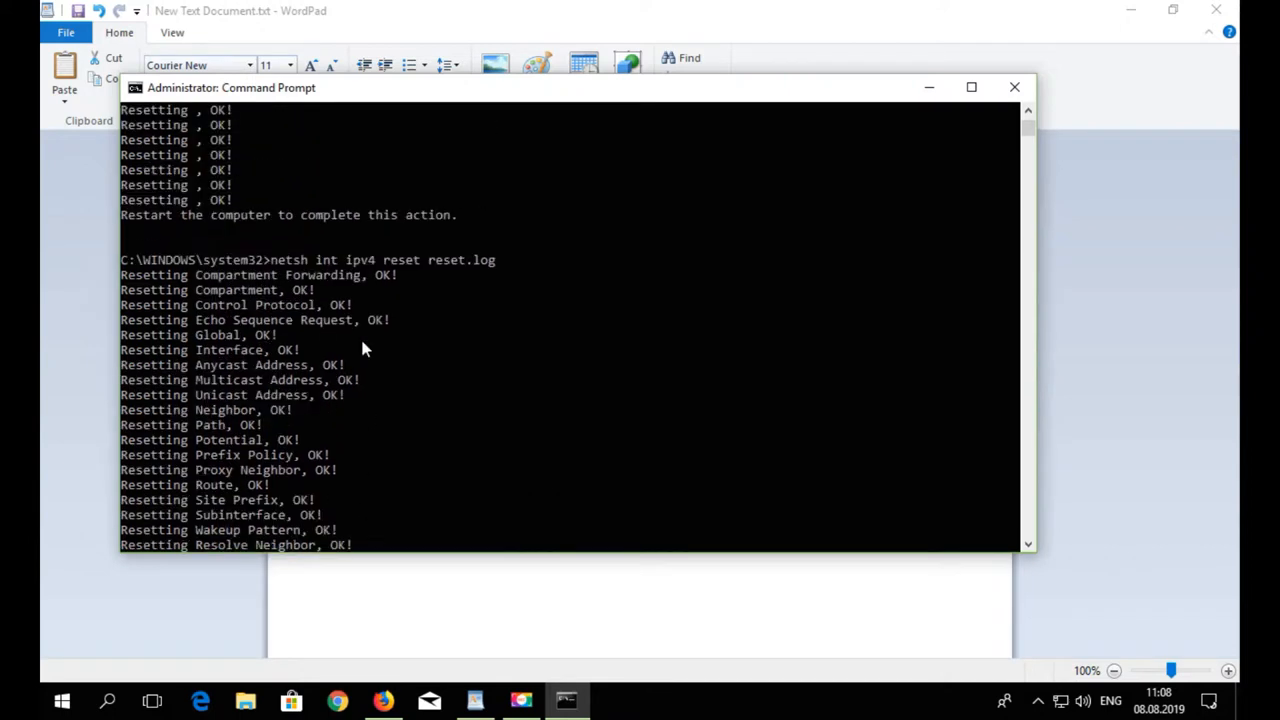
{"action": "mouse_move", "coordinate": [248, 304]}
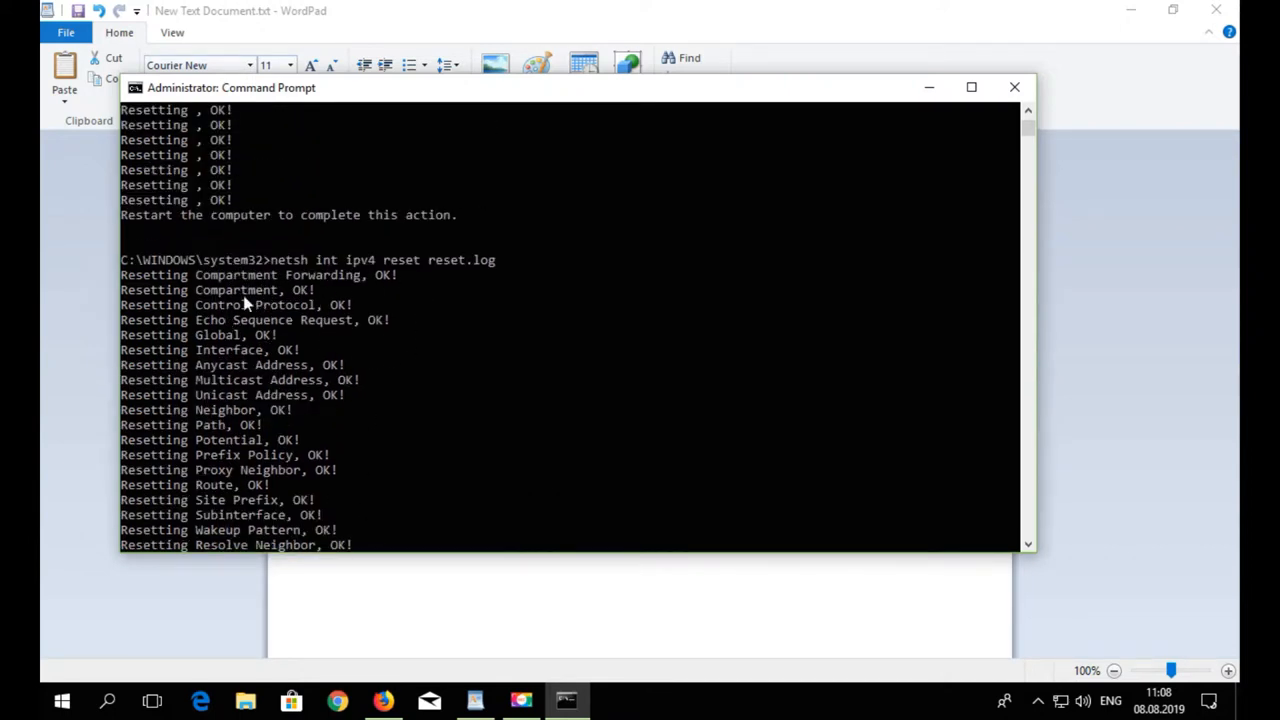
{"action": "mouse_move", "coordinate": [350, 112]}
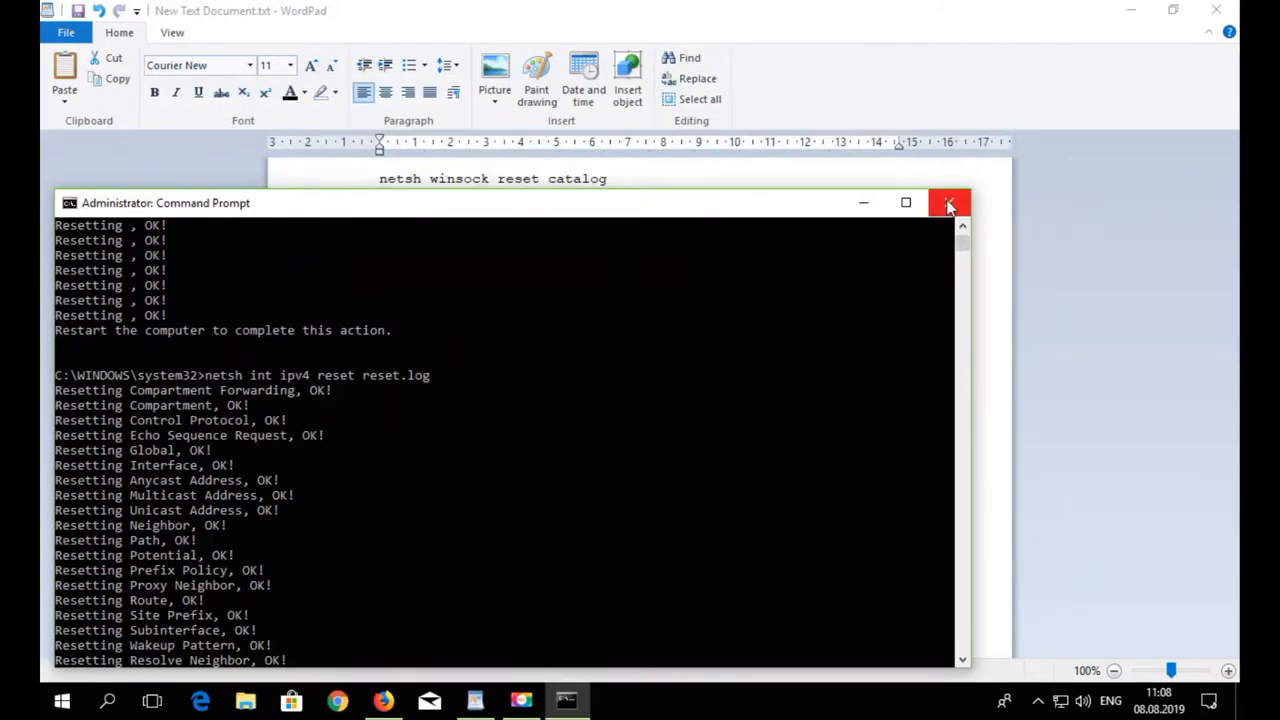
Close the Command Prompt window, leaving the WordPad netsh notes in front
{"action": "left_click", "coordinate": [948, 204]}
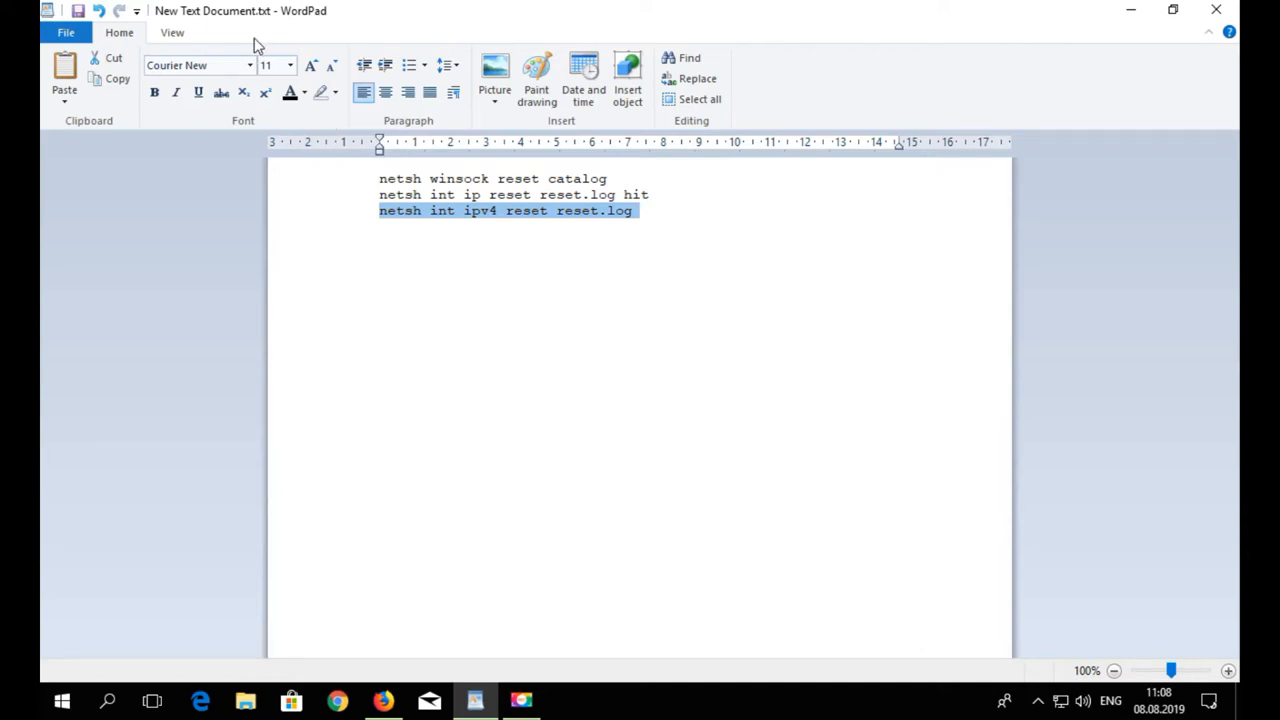
{"action": "mouse_move", "coordinate": [216, 572]}
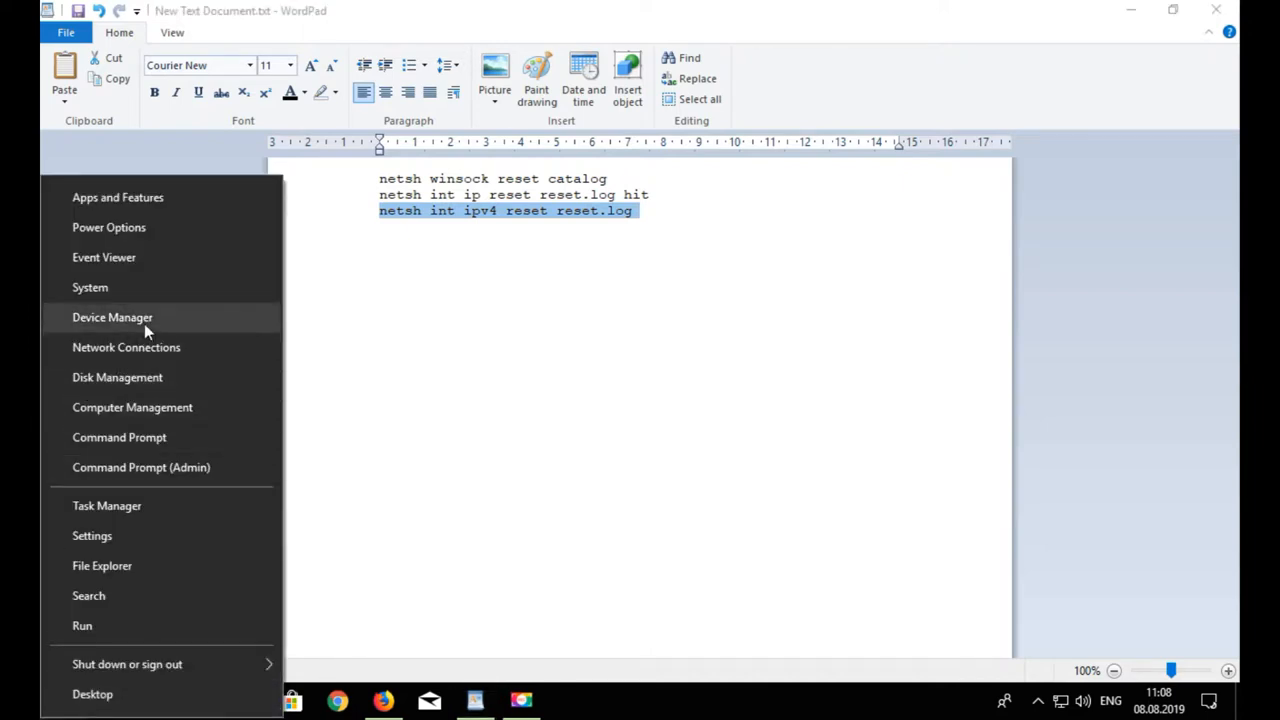
In Device Manager, start Update driver on the Realtek network controller and cancel the wizard
{"action": "left_click", "coordinate": [332, 330]}
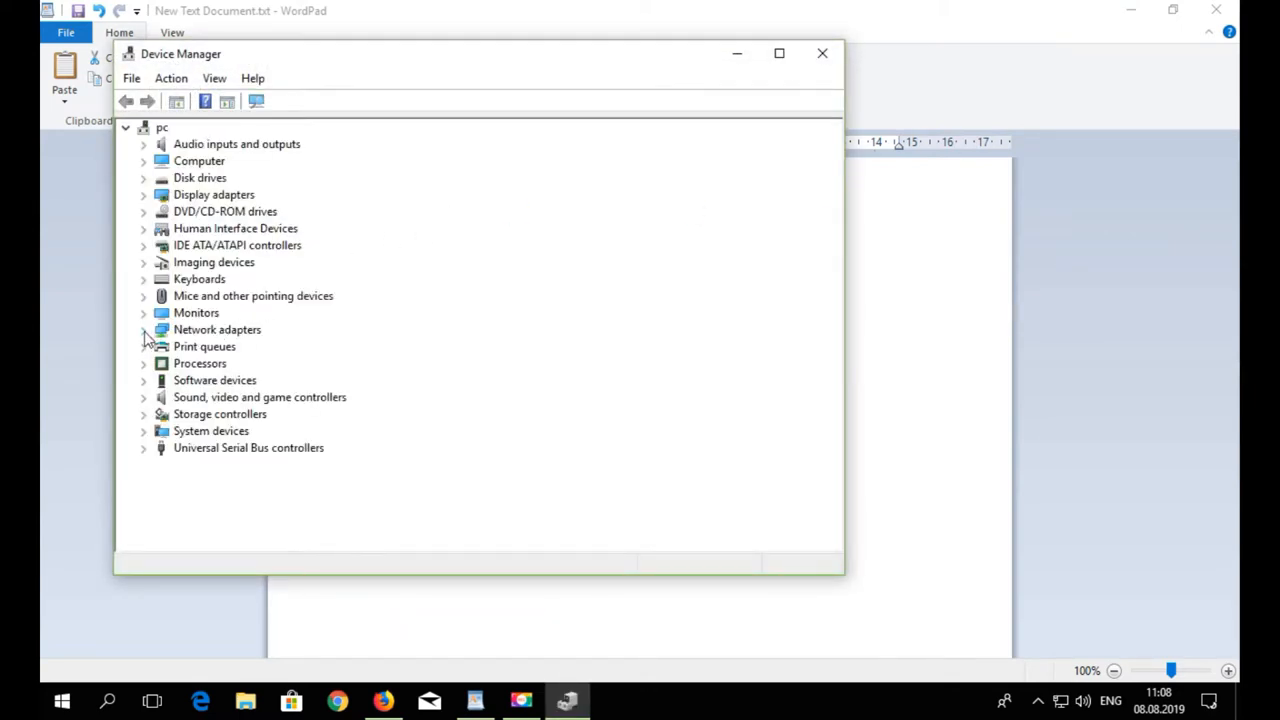
{"action": "left_click", "coordinate": [144, 330]}
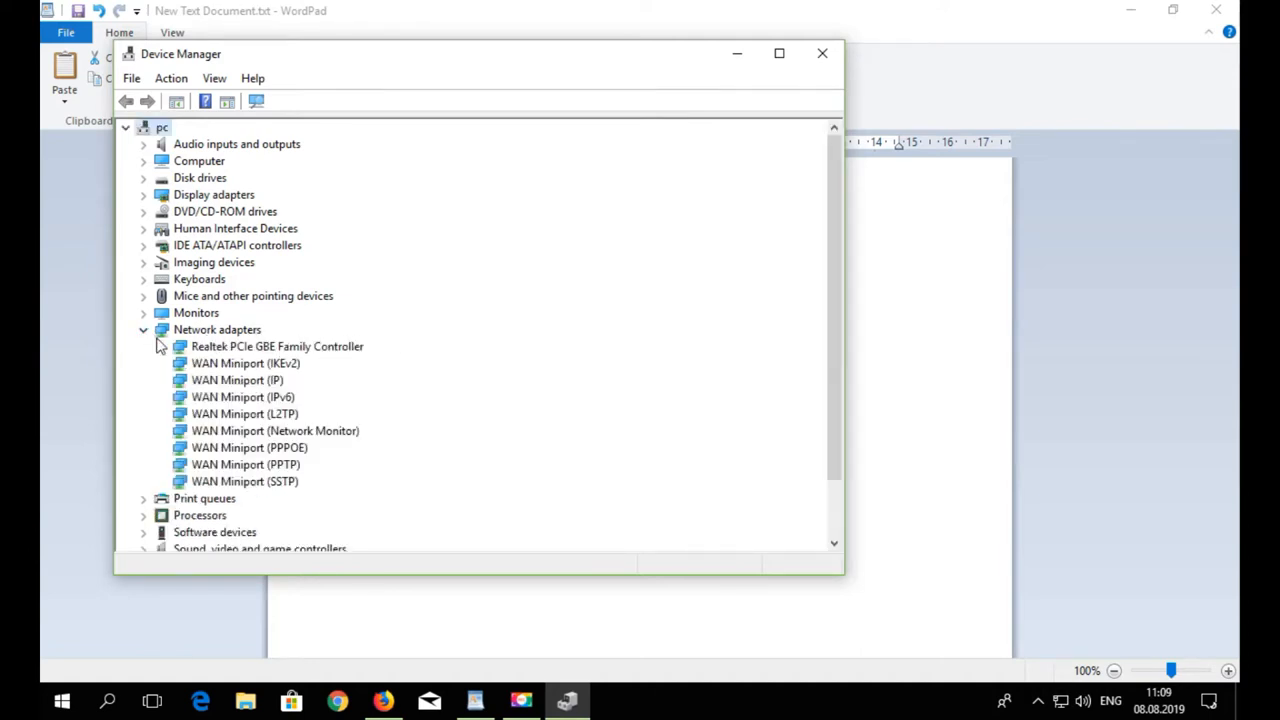
{"action": "right_click", "coordinate": [276, 346]}
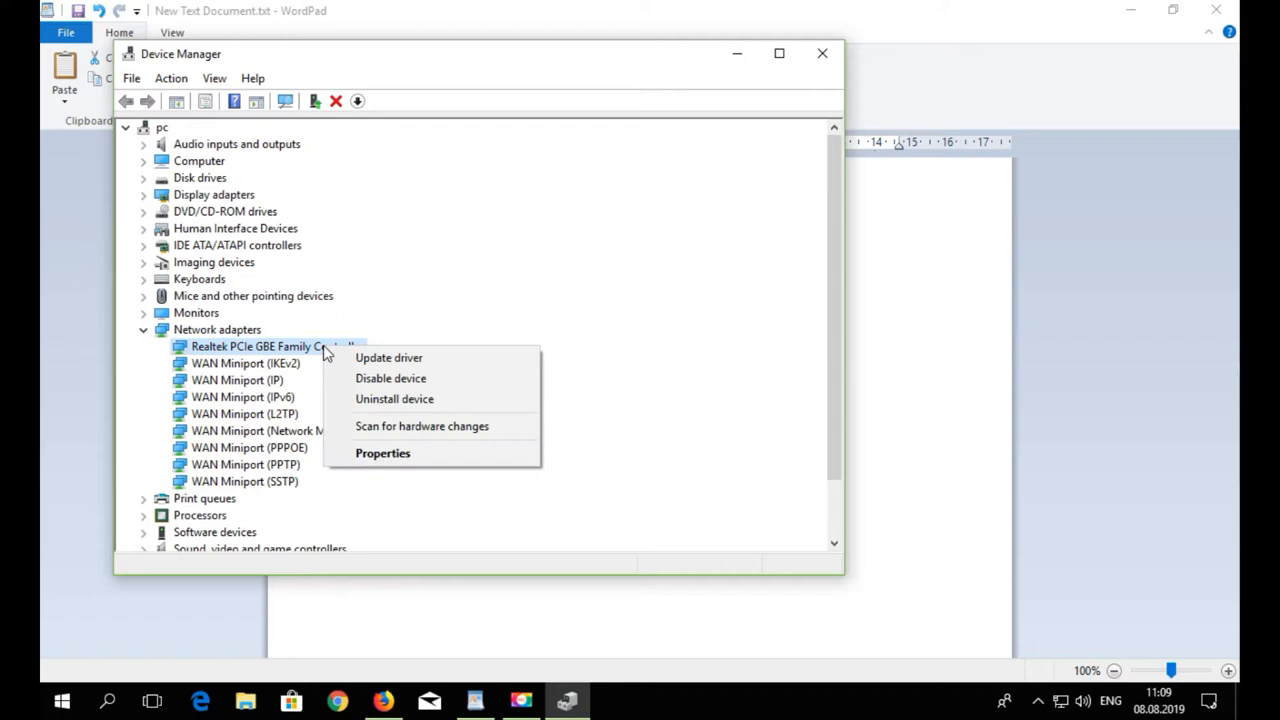
{"action": "mouse_move", "coordinate": [394, 400]}
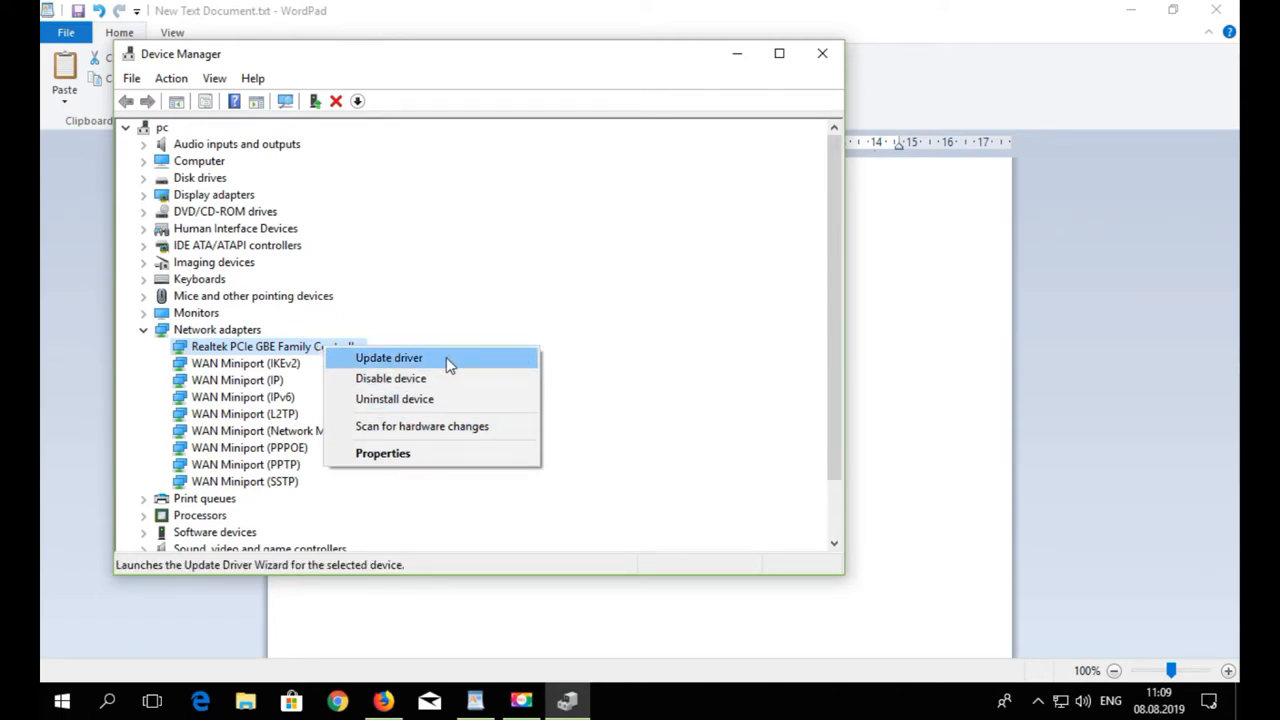
{"action": "left_click", "coordinate": [388, 356]}
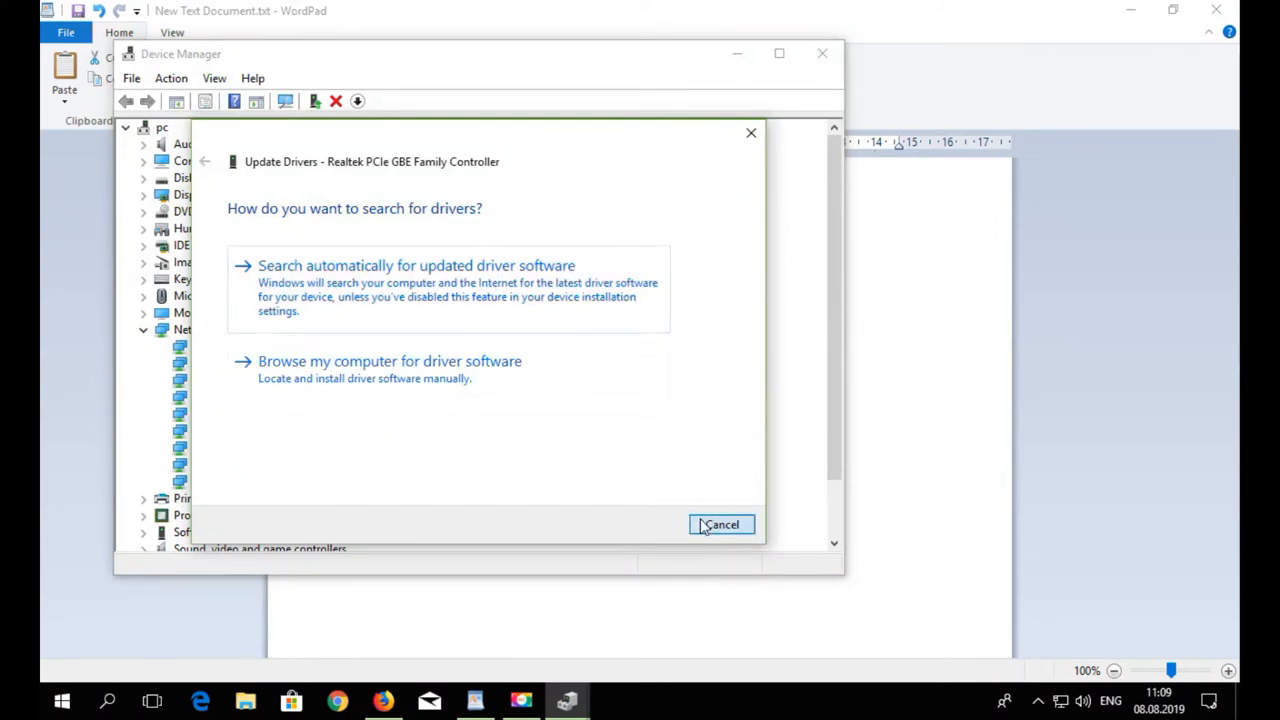
{"action": "left_click", "coordinate": [720, 524]}
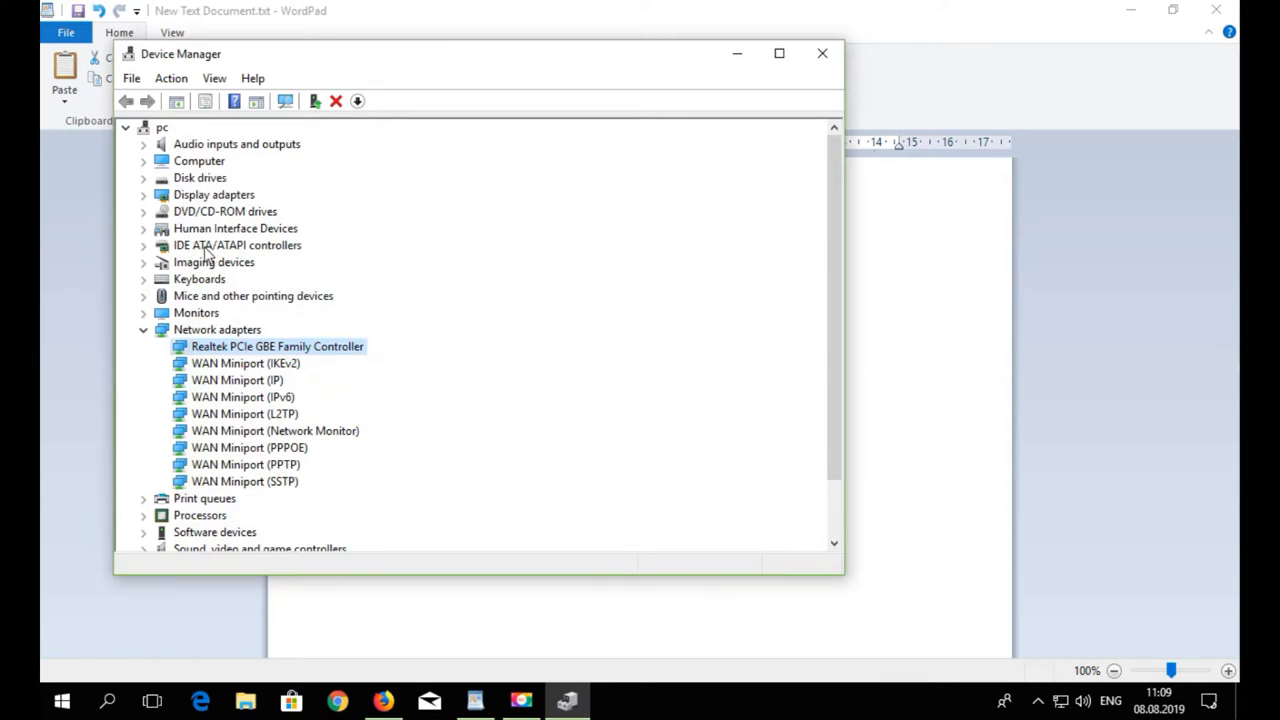
{"action": "mouse_move", "coordinate": [296, 348]}
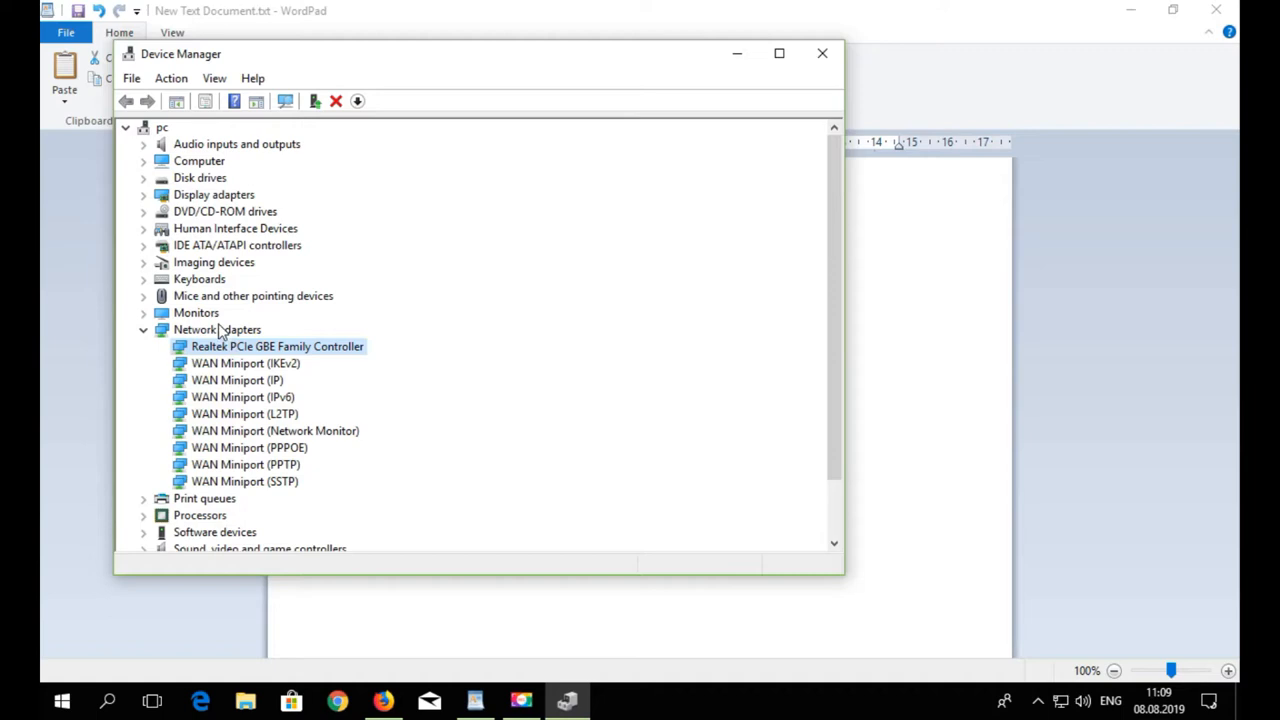
Scan for hardware changes from the Action menu, then close Device Manager
{"action": "left_click", "coordinate": [216, 328]}
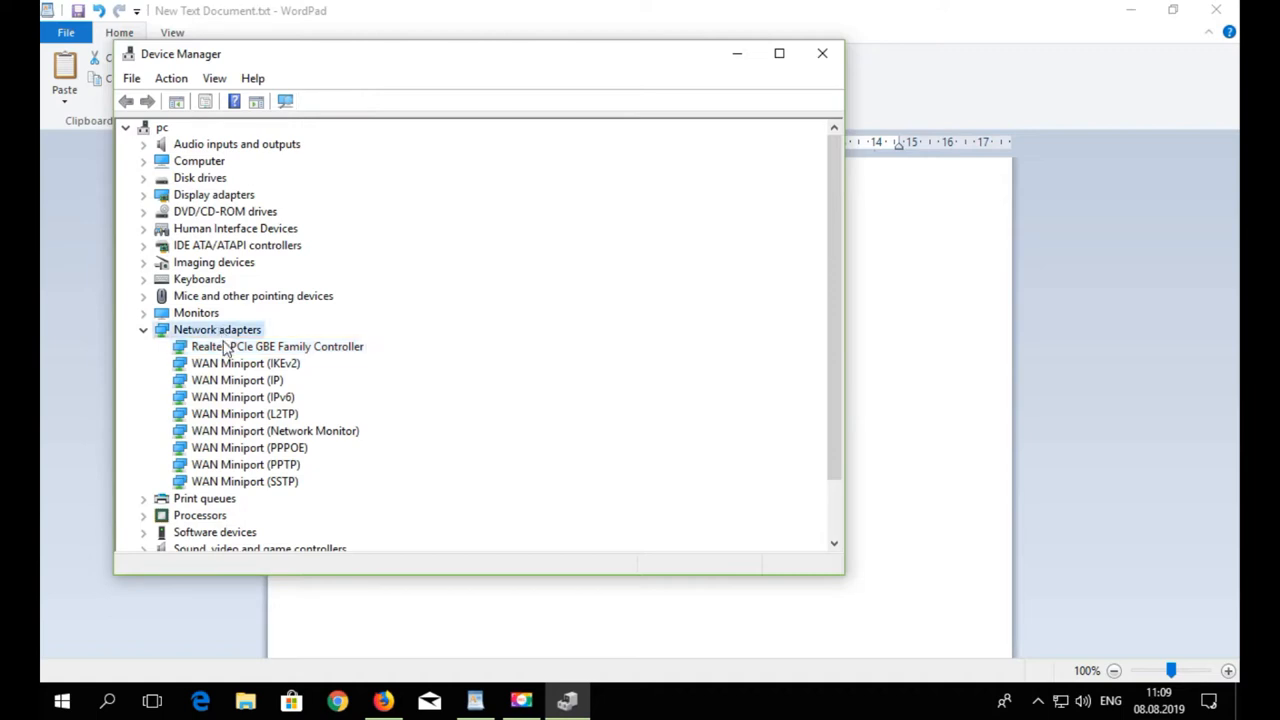
{"action": "right_click", "coordinate": [276, 346]}
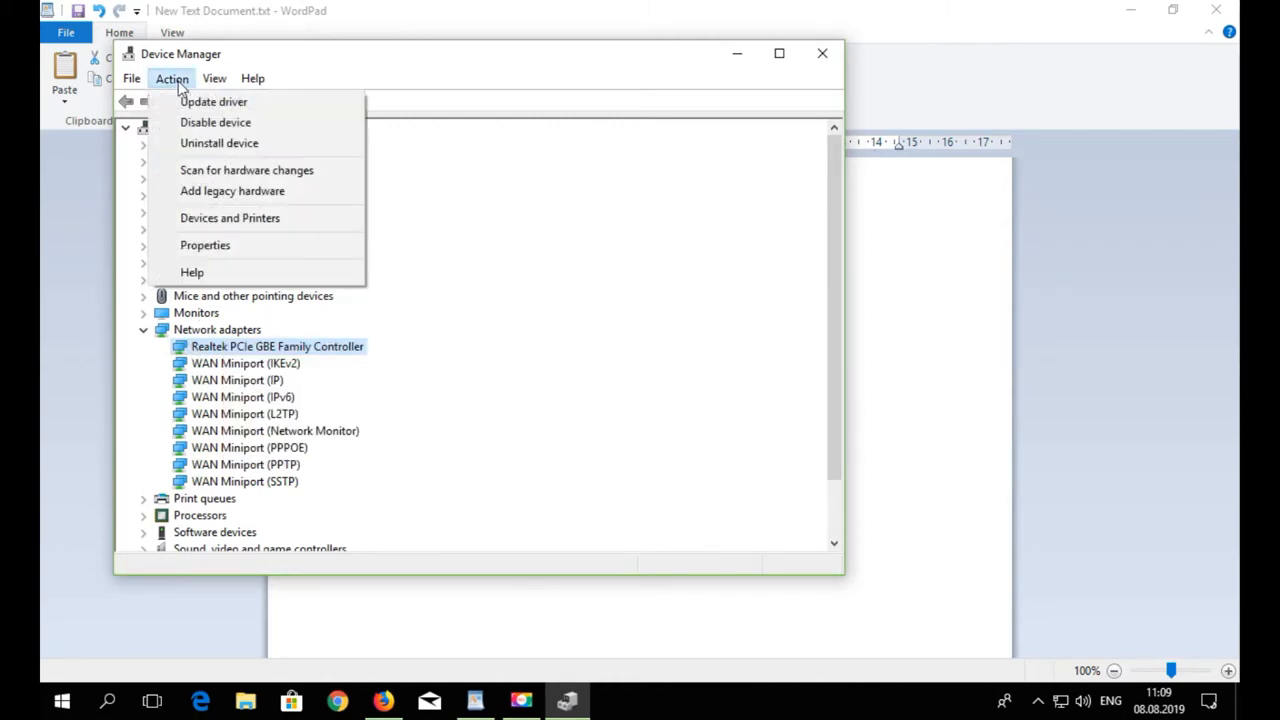
{"action": "mouse_move", "coordinate": [246, 170]}
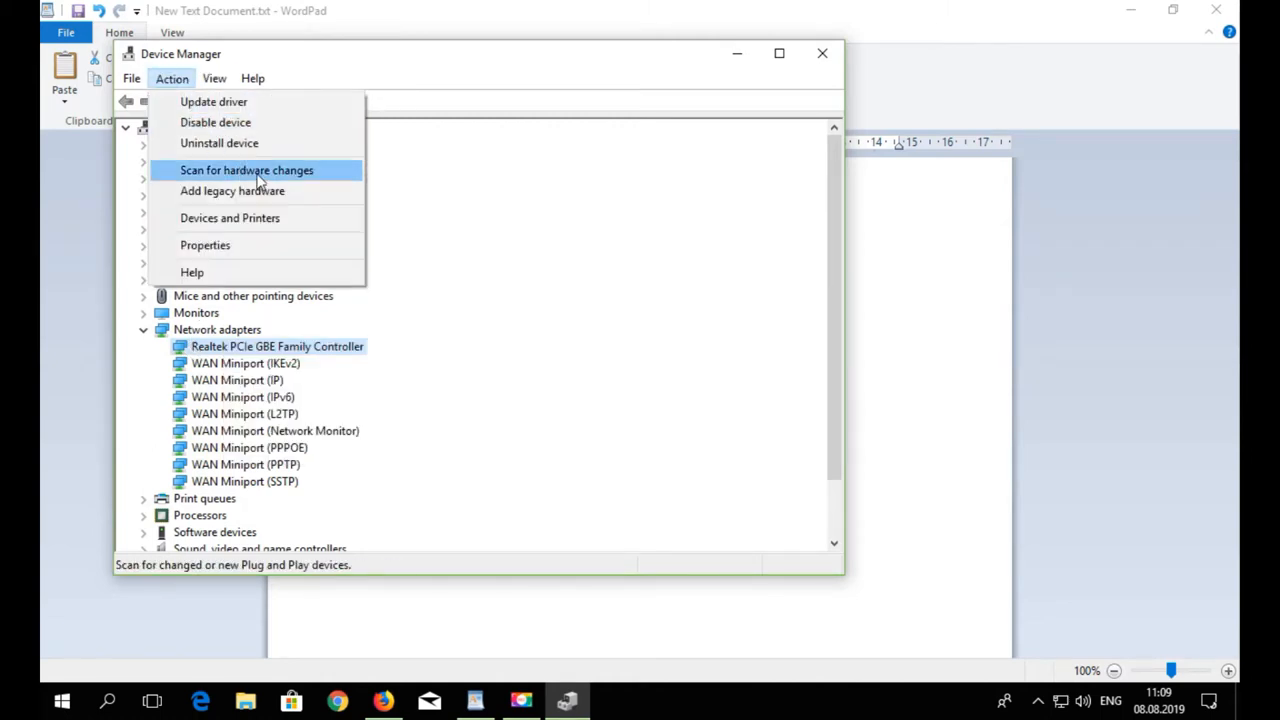
{"action": "mouse_move", "coordinate": [282, 176]}
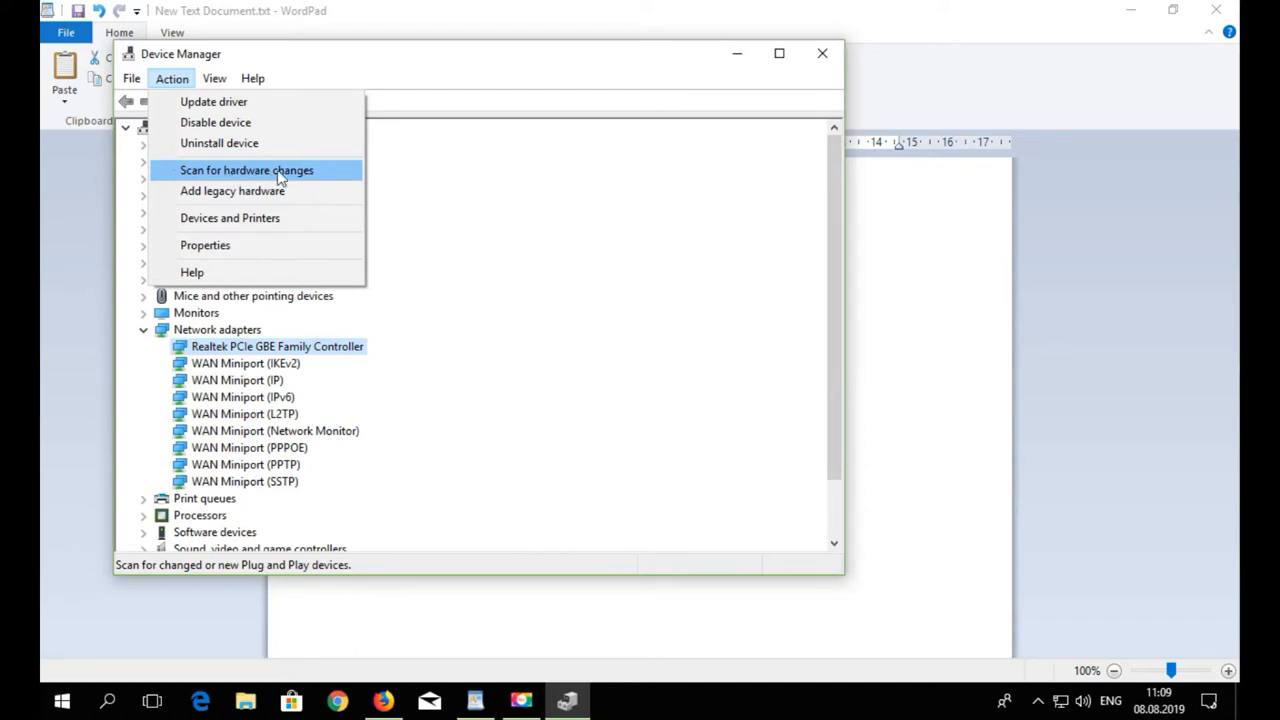
{"action": "left_click", "coordinate": [246, 168]}
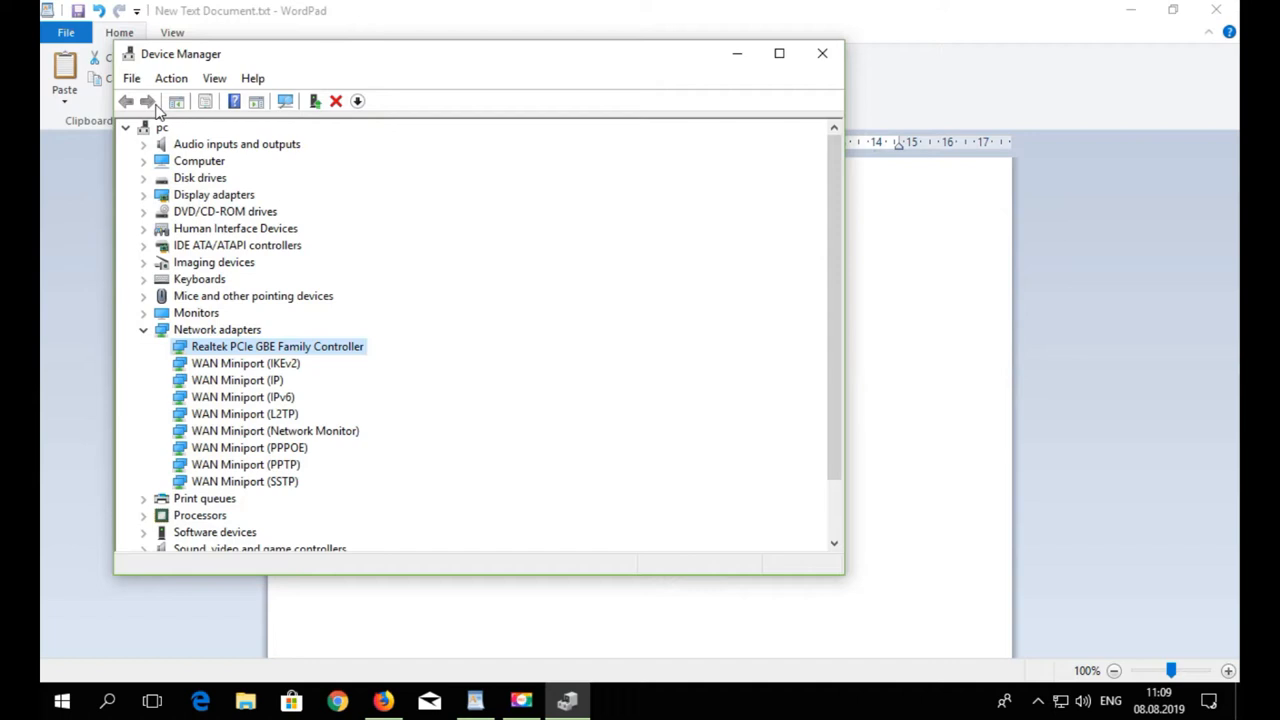
{"action": "left_click", "coordinate": [124, 128]}
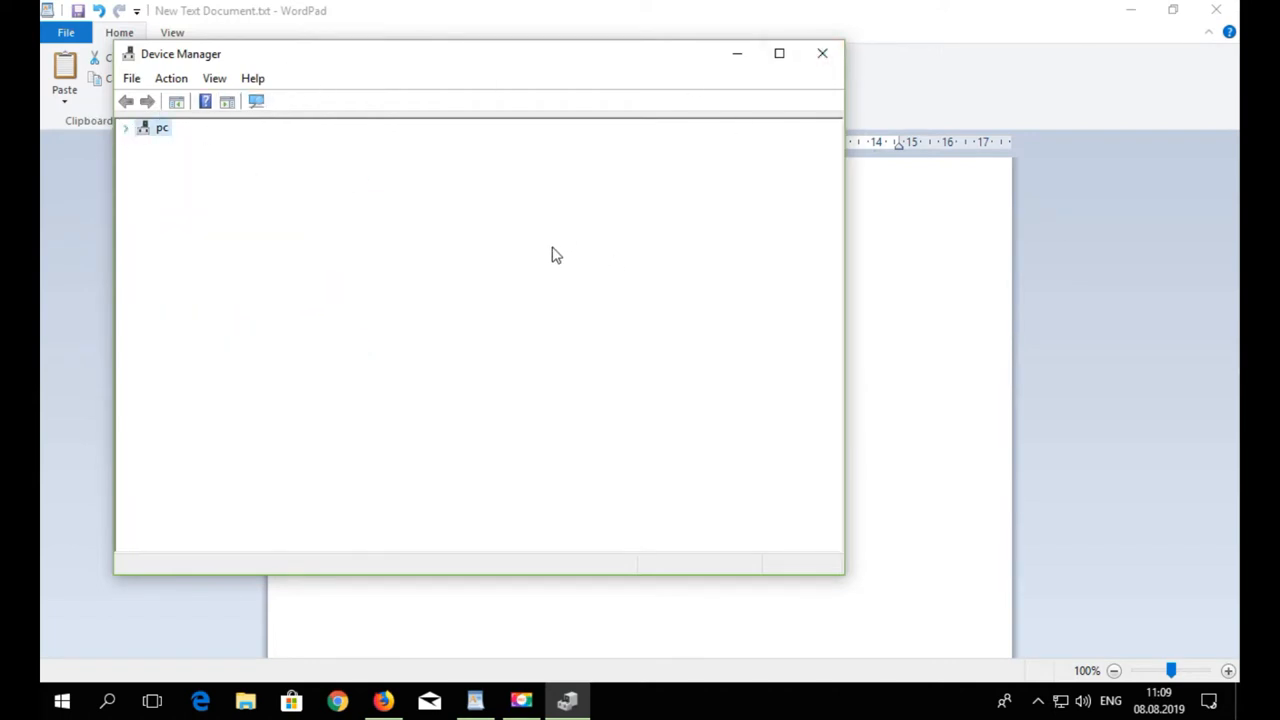
{"action": "mouse_move", "coordinate": [778, 52]}
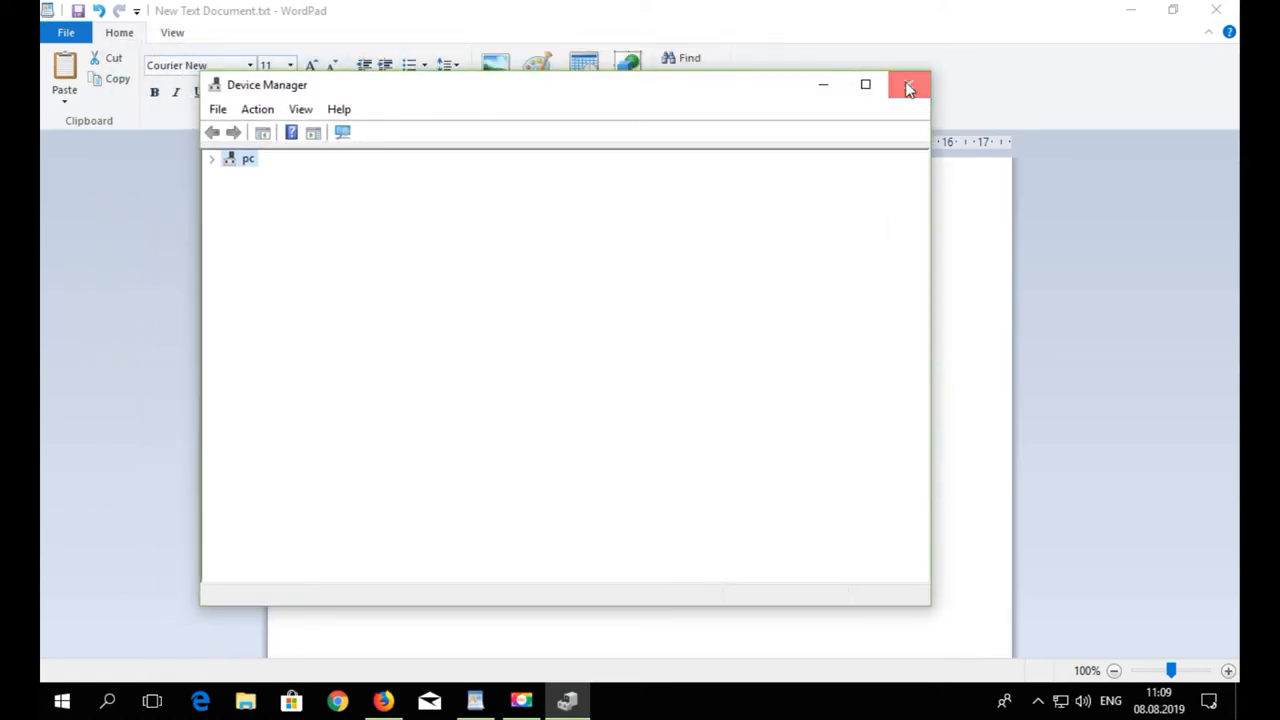
{"action": "left_click", "coordinate": [908, 84]}
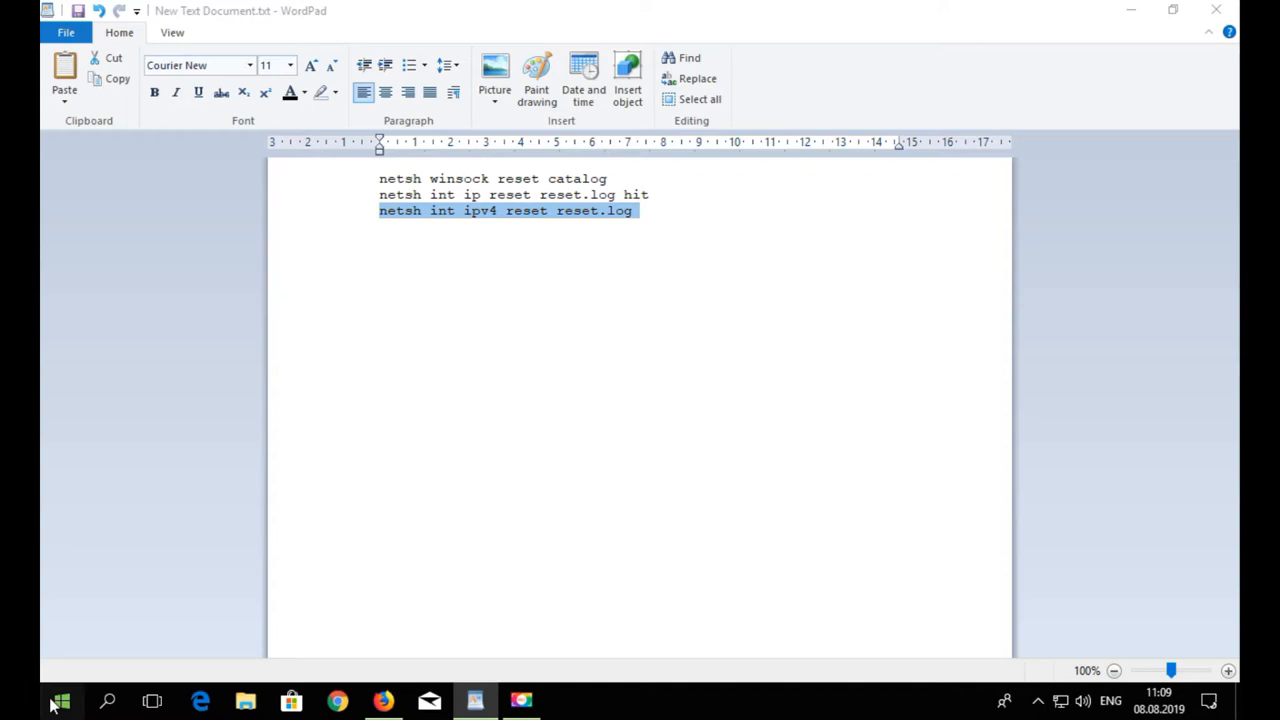
Launch Control Panel by searching 'control panel' from Start
{"action": "left_click", "coordinate": [60, 700]}
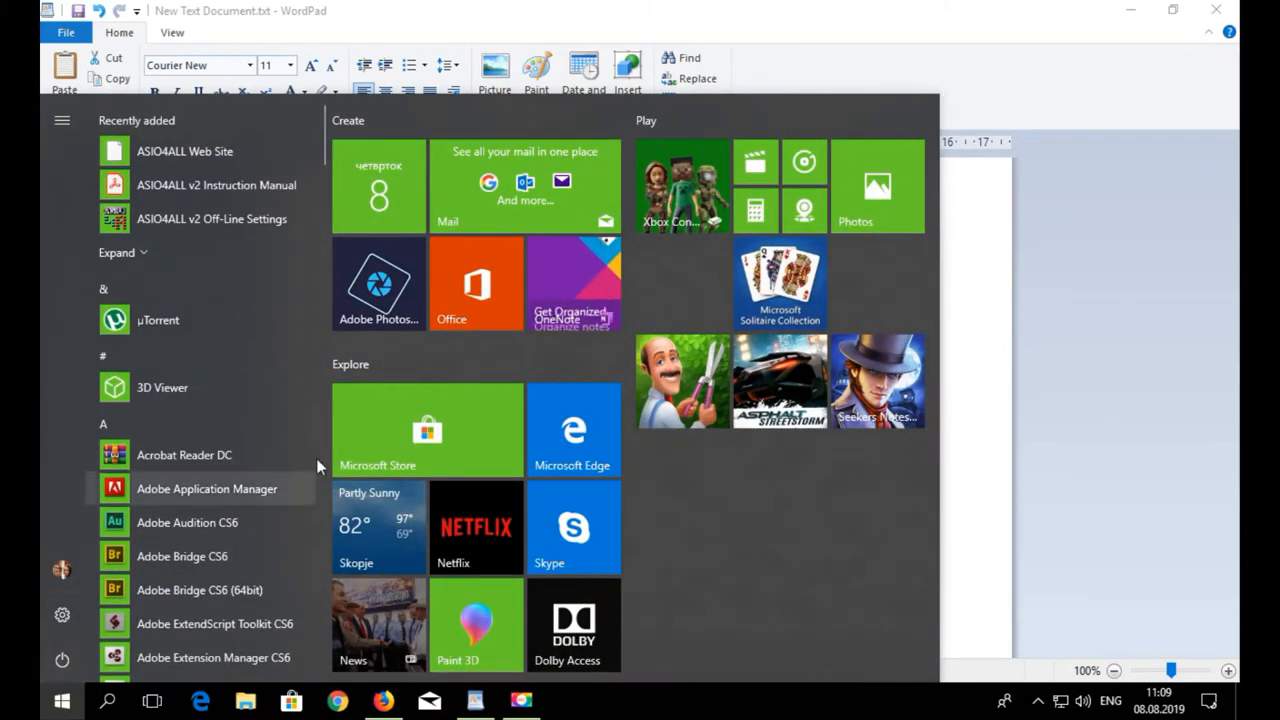
{"action": "mouse_move", "coordinate": [470, 448]}
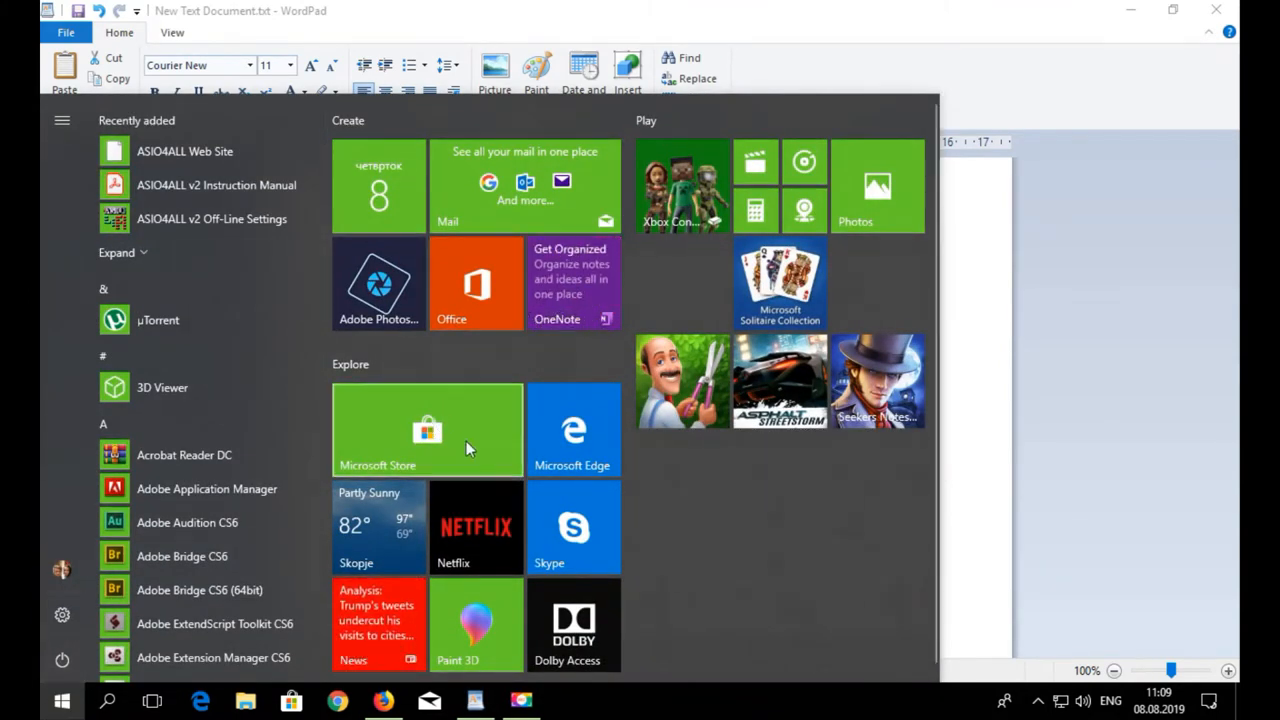
{"action": "mouse_move", "coordinate": [490, 432]}
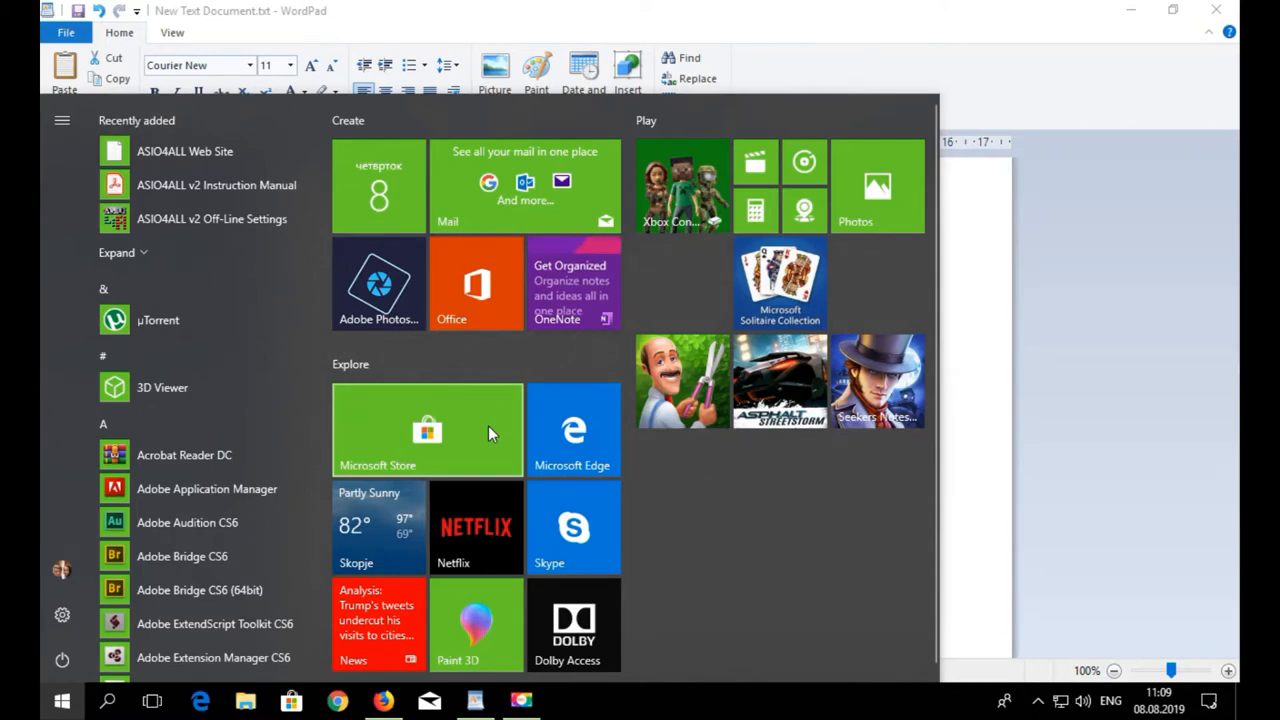
{"action": "type", "text": "control"}
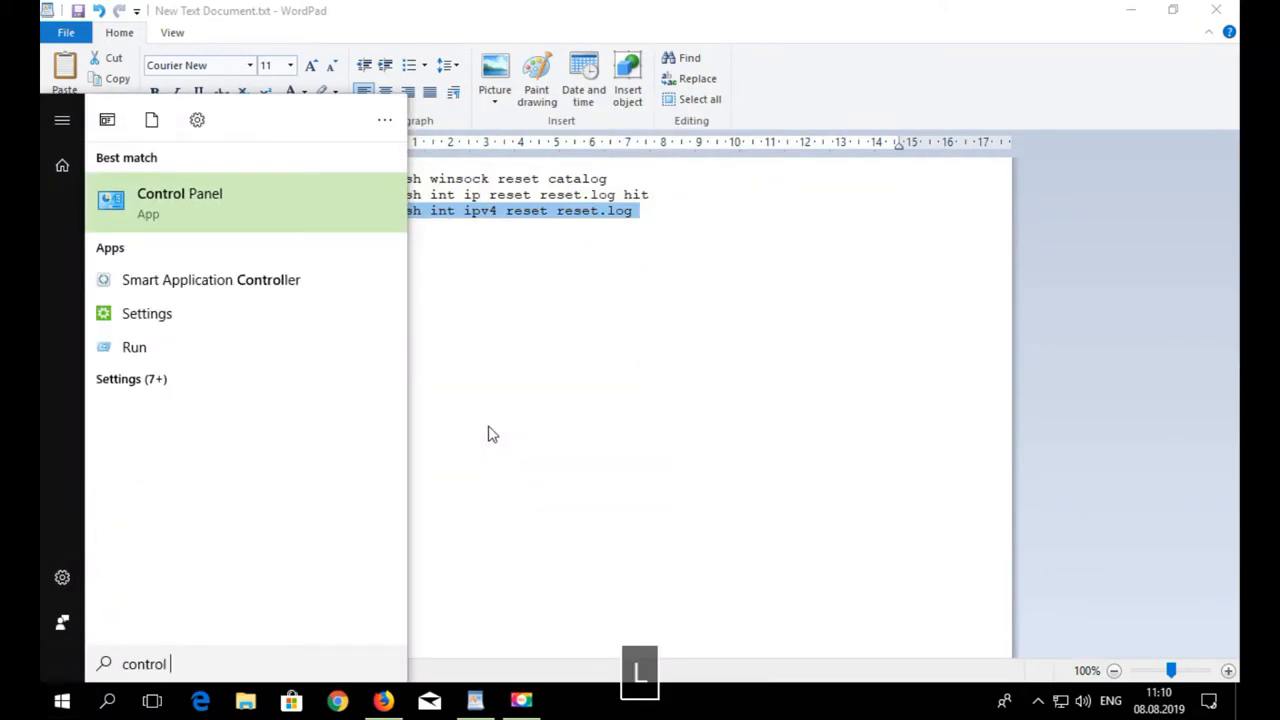
{"action": "type", "text": "panel"}
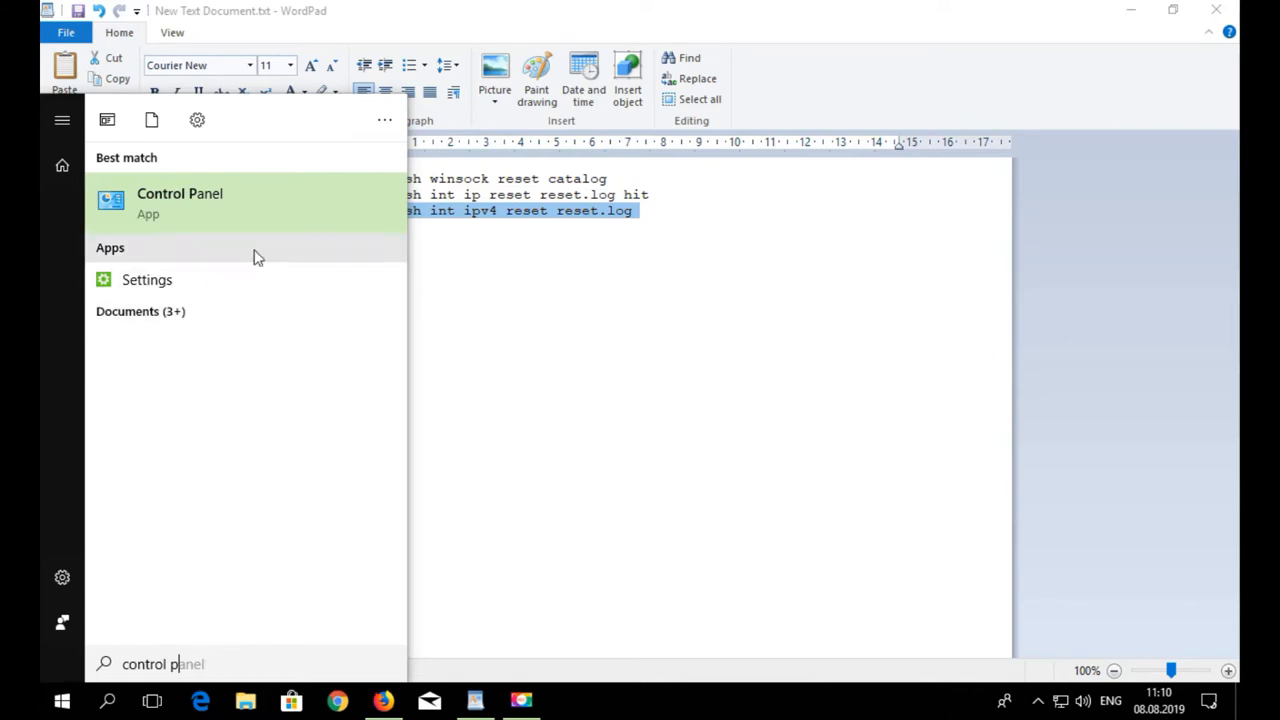
{"action": "left_click", "coordinate": [180, 200]}
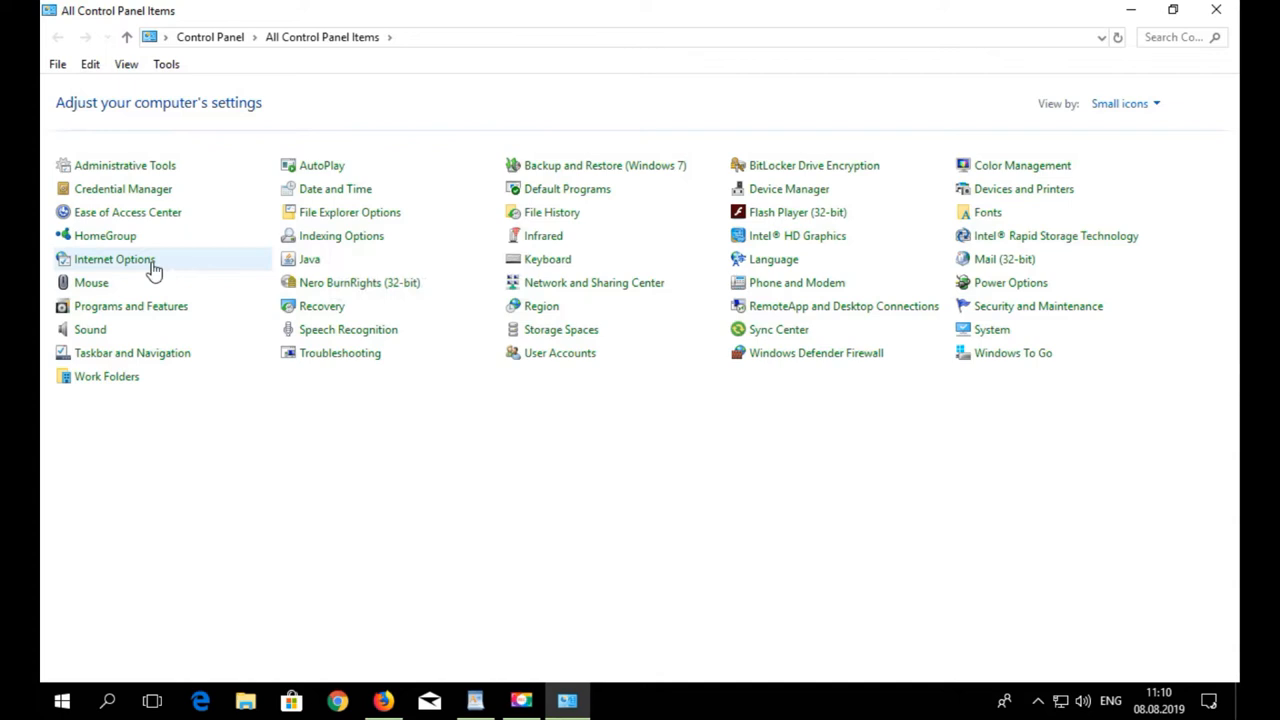
Reach the LAN settings from Internet Options' Connections tab
{"action": "left_click", "coordinate": [112, 260]}
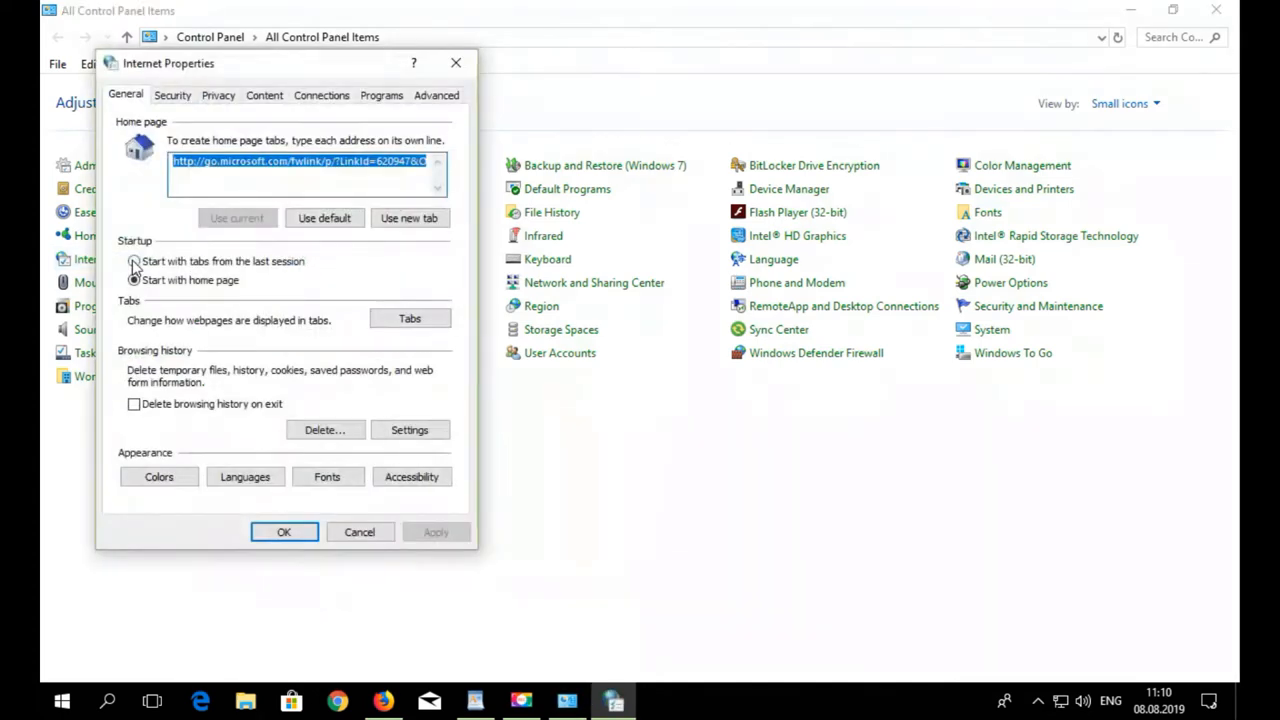
{"action": "left_click", "coordinate": [134, 280]}
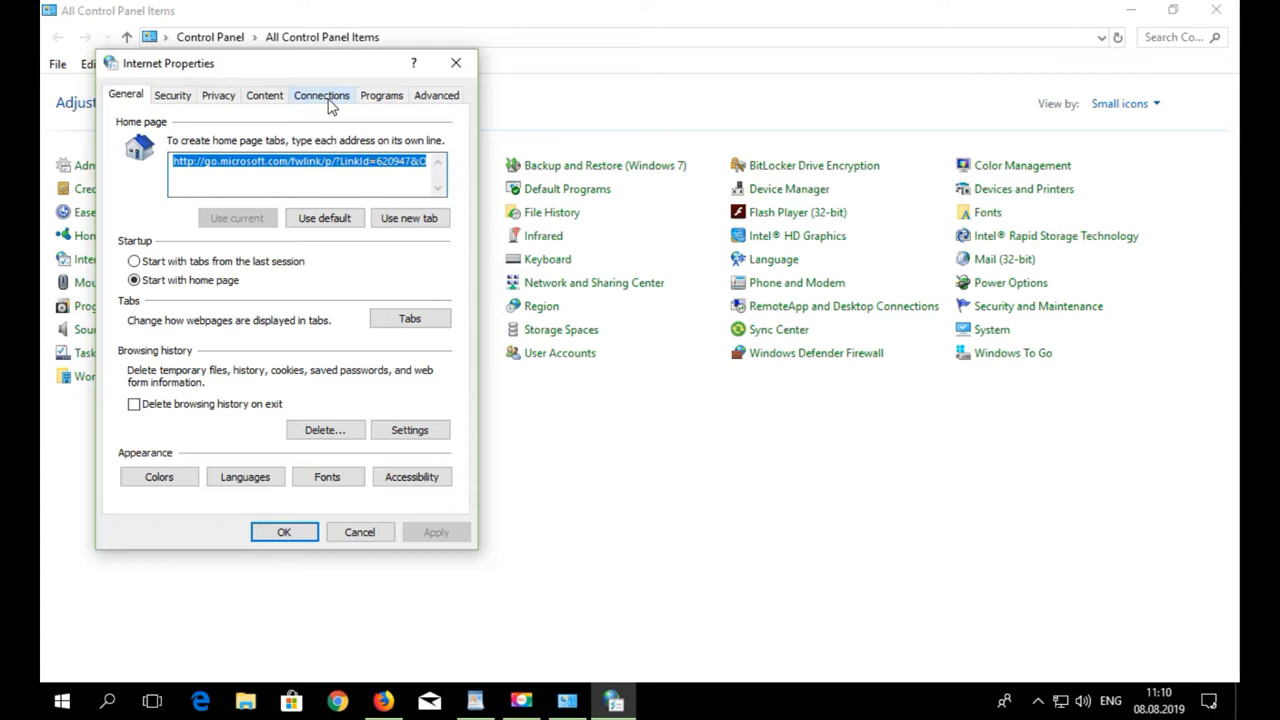
{"action": "left_click", "coordinate": [320, 94]}
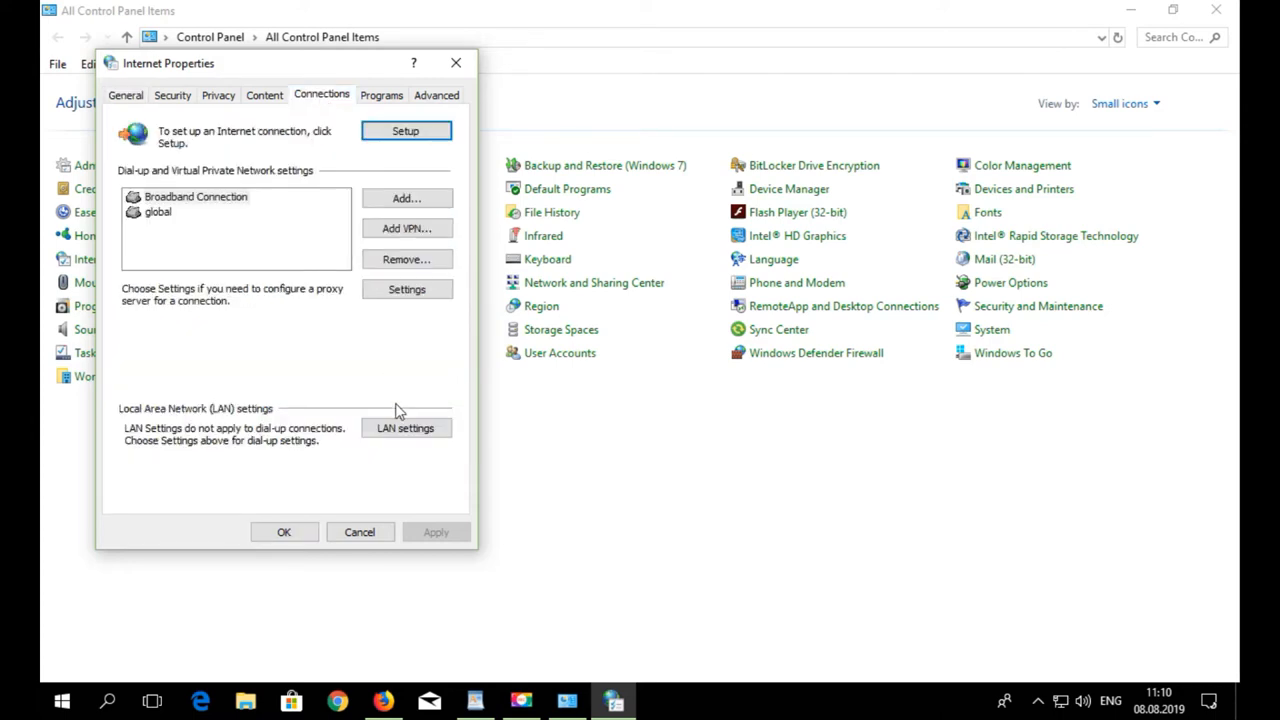
{"action": "left_click", "coordinate": [404, 428]}
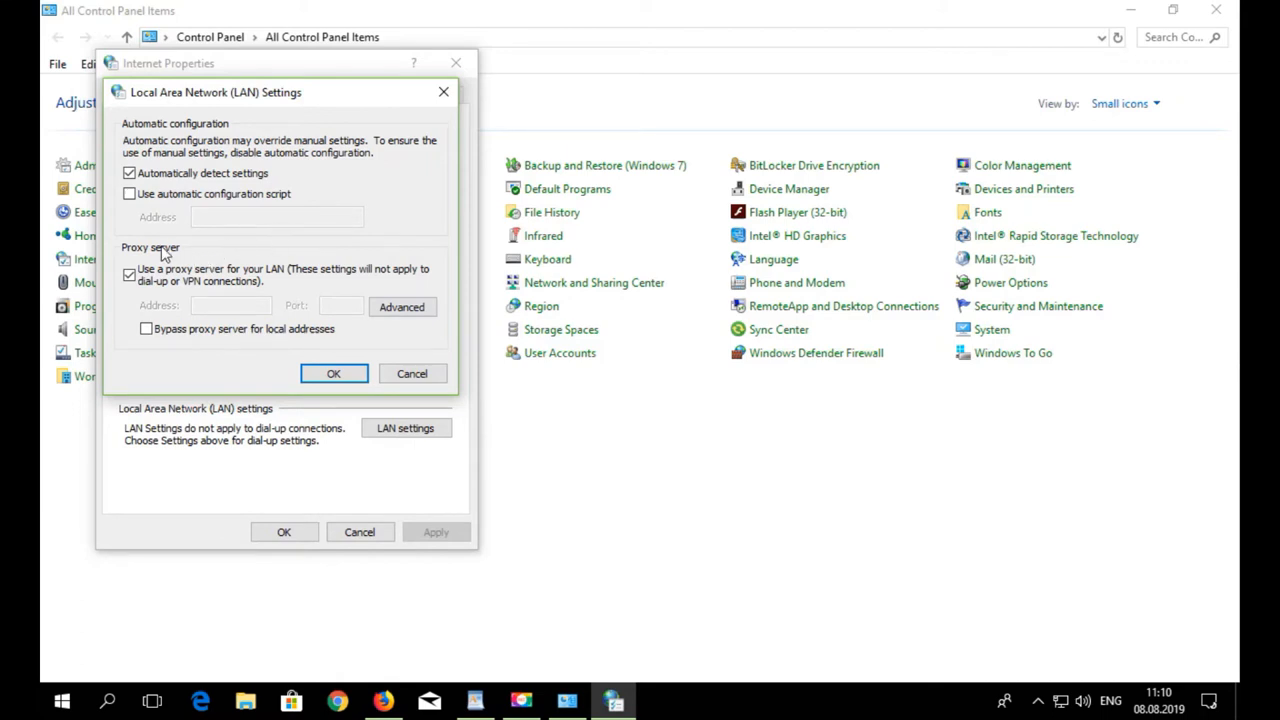
{"action": "mouse_move", "coordinate": [332, 264]}
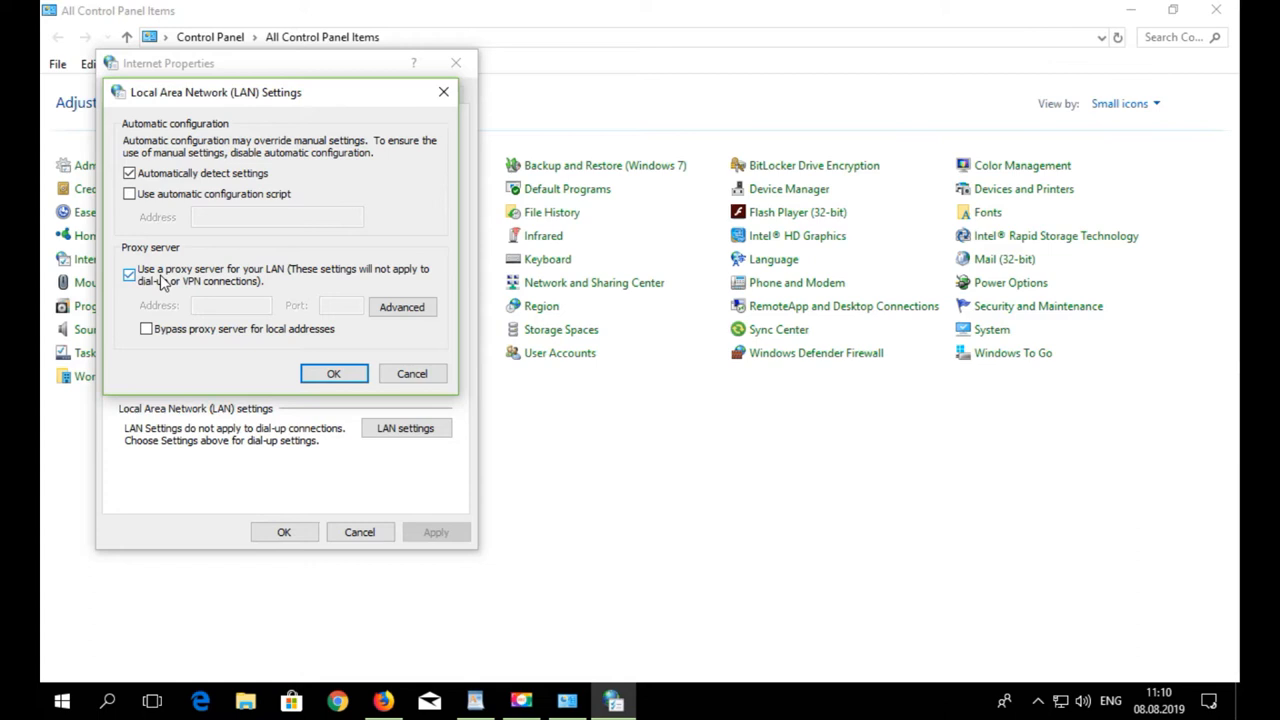
Uncheck 'Use a proxy server for your LAN' and confirm both dialogs with OK
{"action": "left_click", "coordinate": [128, 274]}
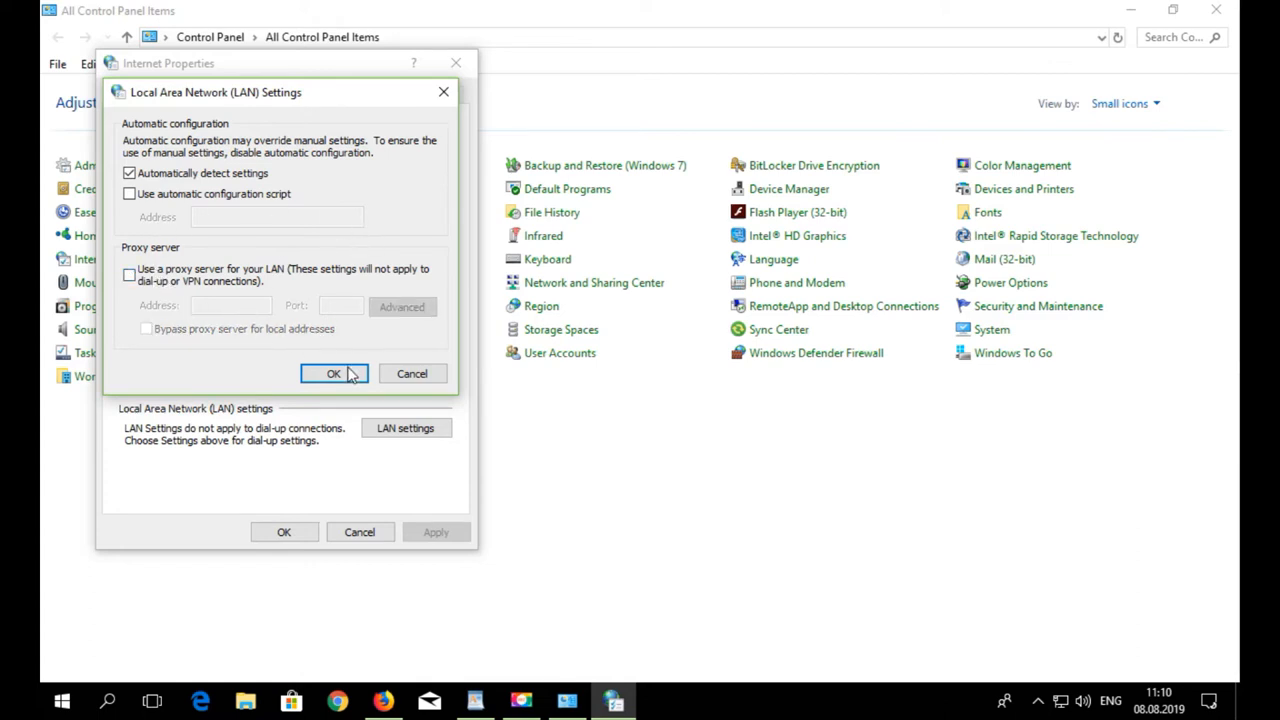
{"action": "left_click", "coordinate": [334, 374]}
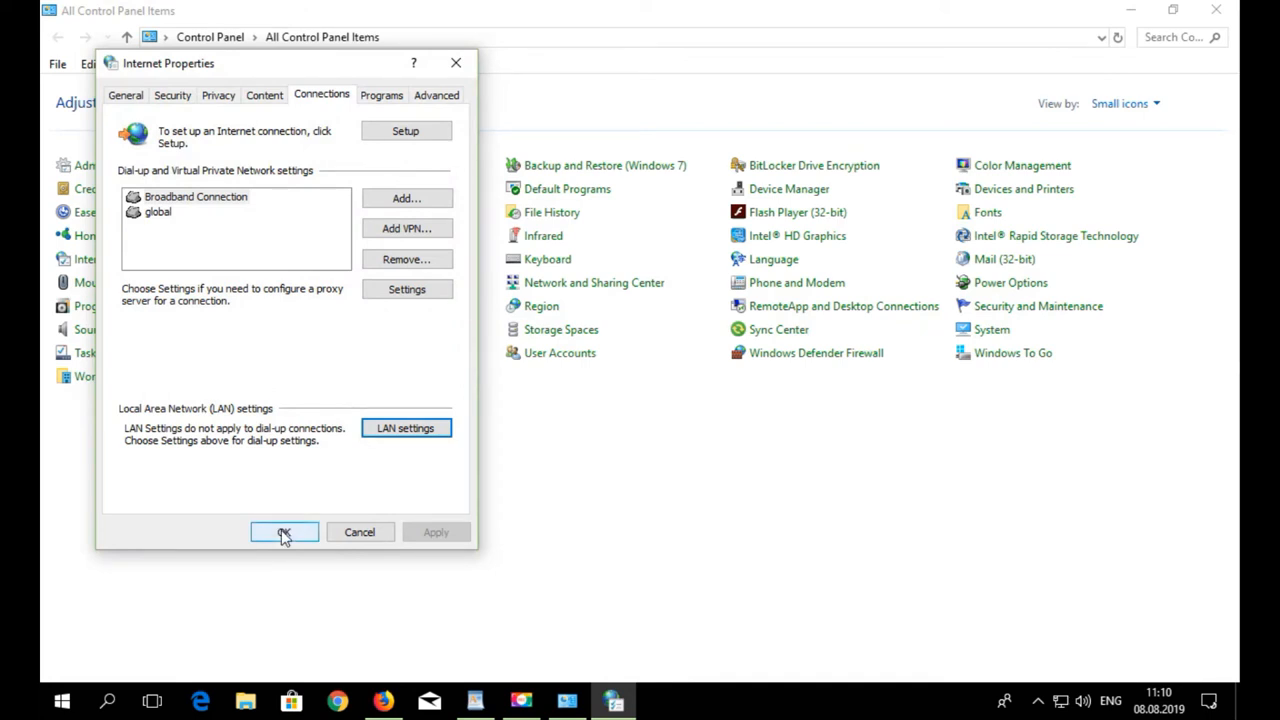
{"action": "left_click", "coordinate": [284, 532]}
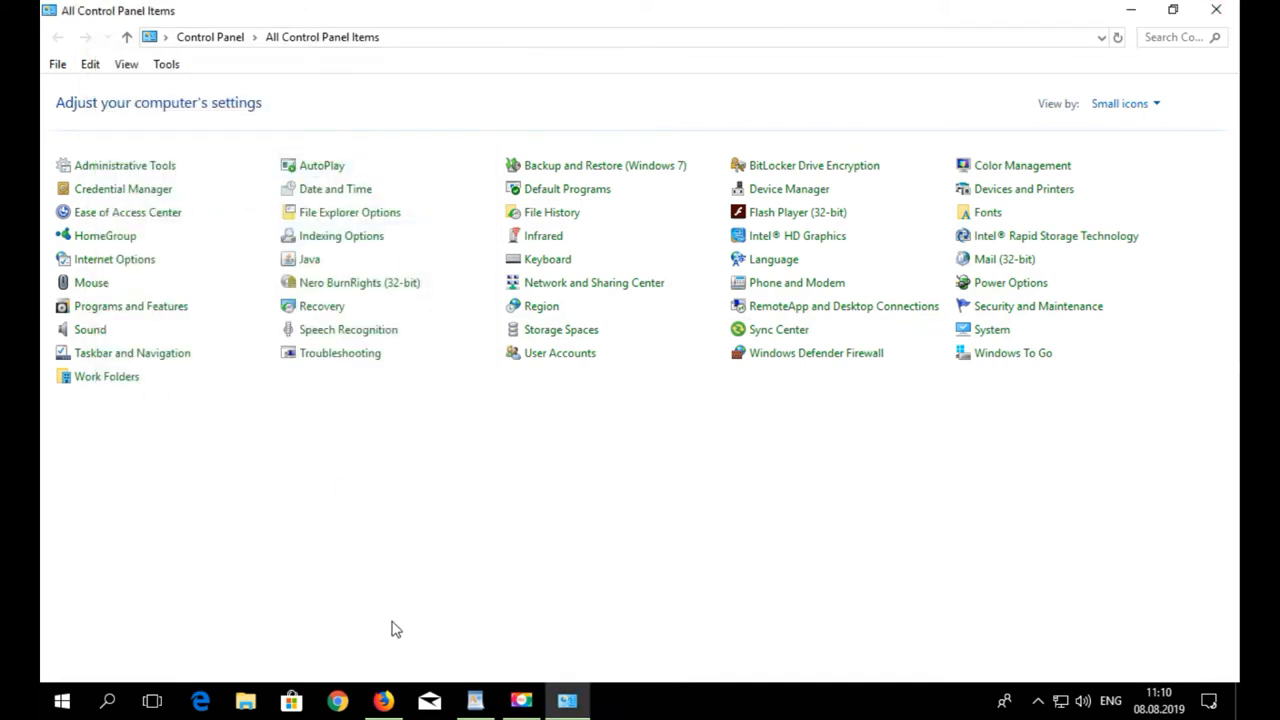
Reload google.com in Firefox with F5 until it loads, then search for 'facebook'
{"action": "left_click", "coordinate": [384, 700]}
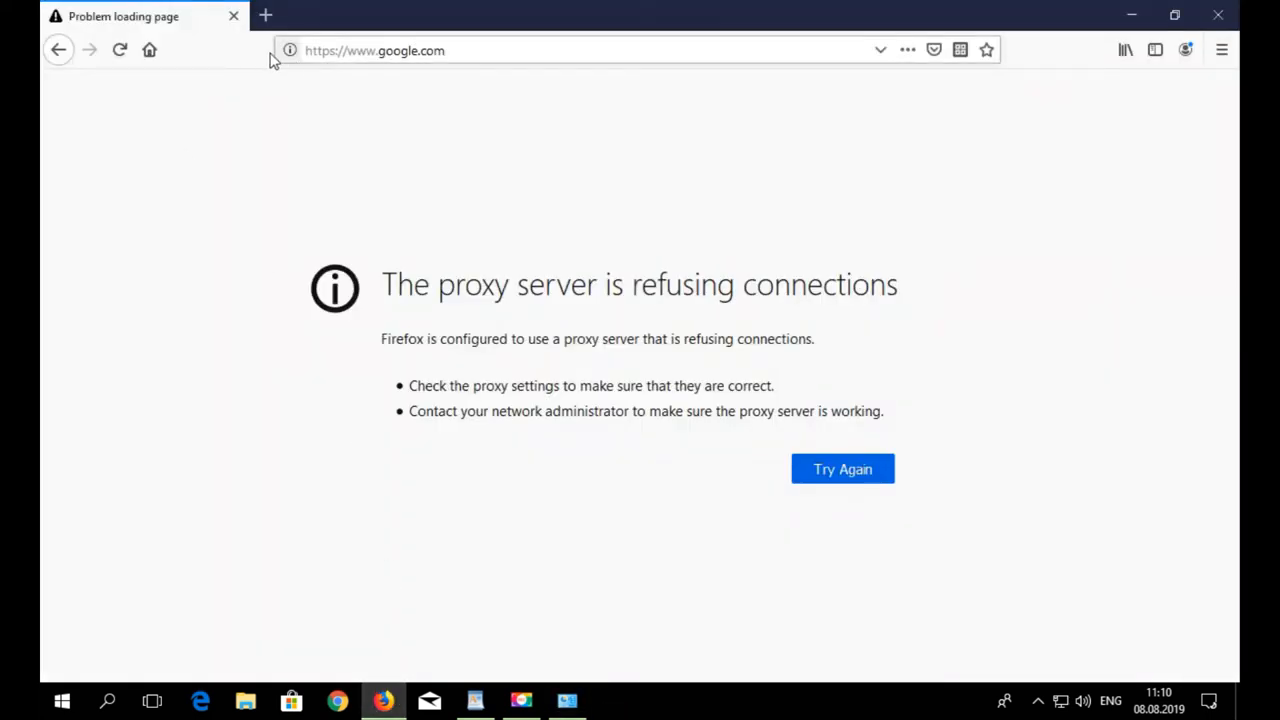
{"action": "key", "text": "f5"}
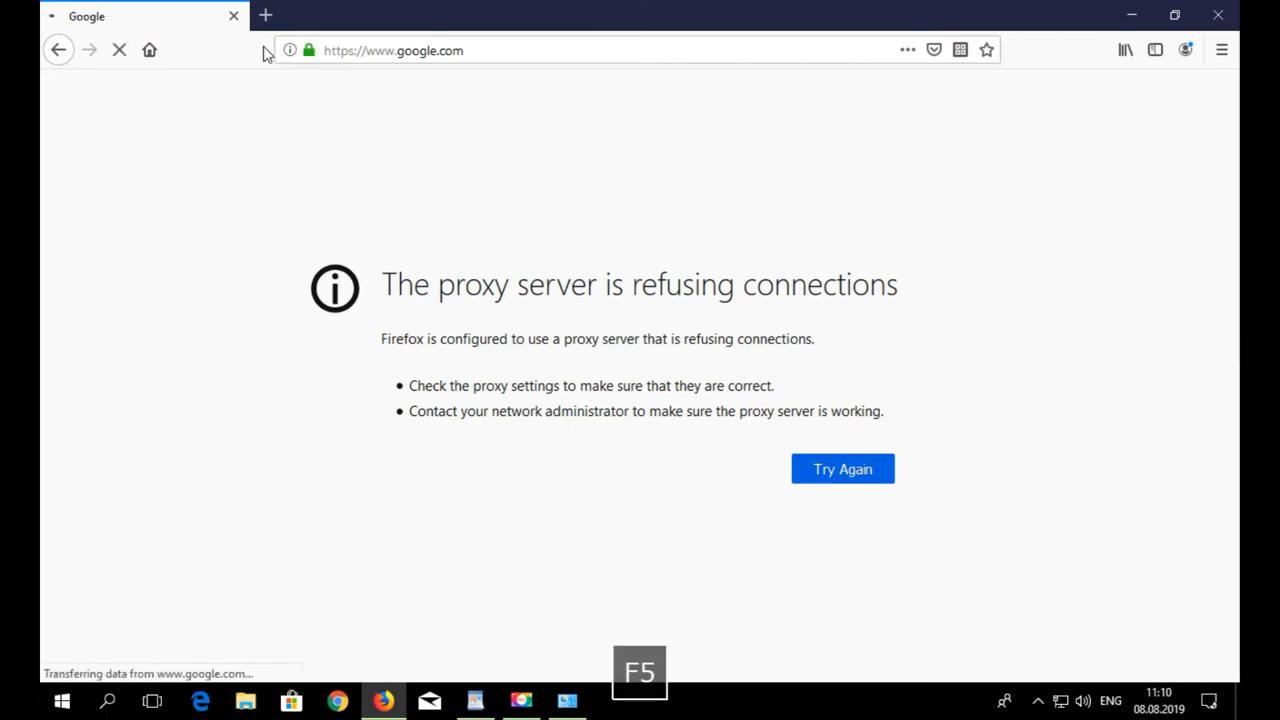
{"action": "key", "text": "F5"}
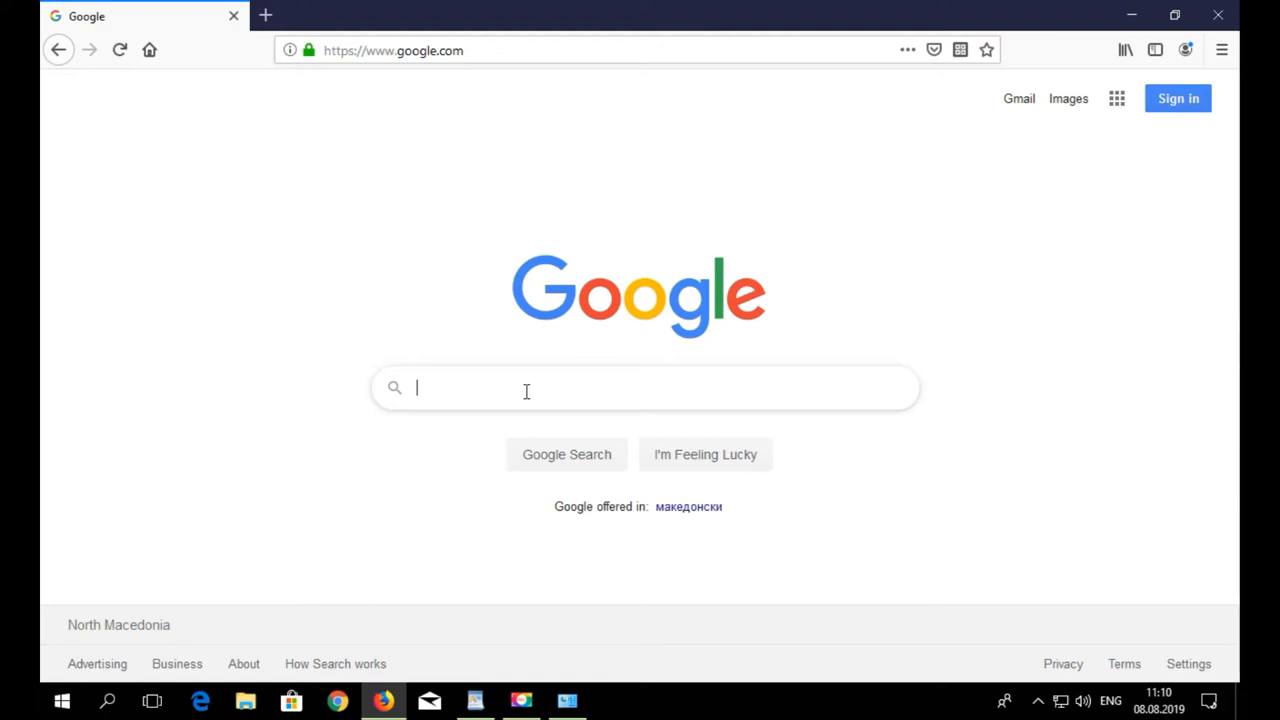
{"action": "type", "text": "face"}
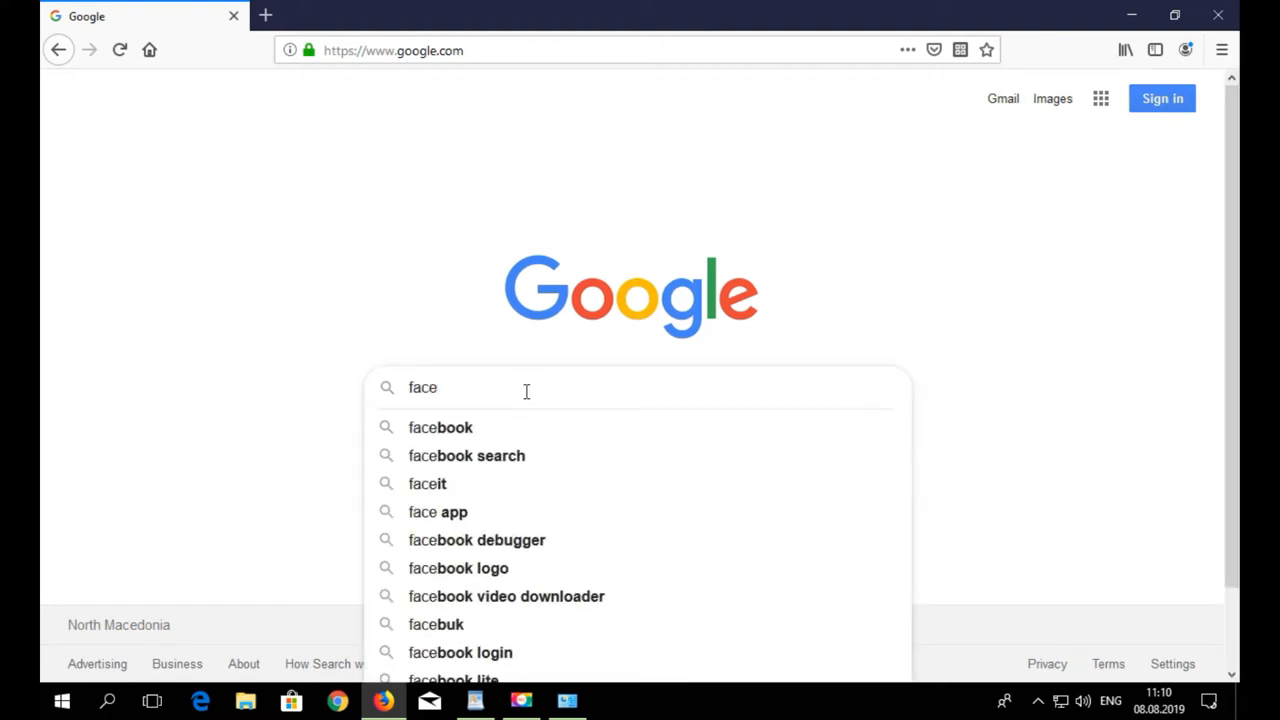
{"action": "left_click", "coordinate": [440, 428]}
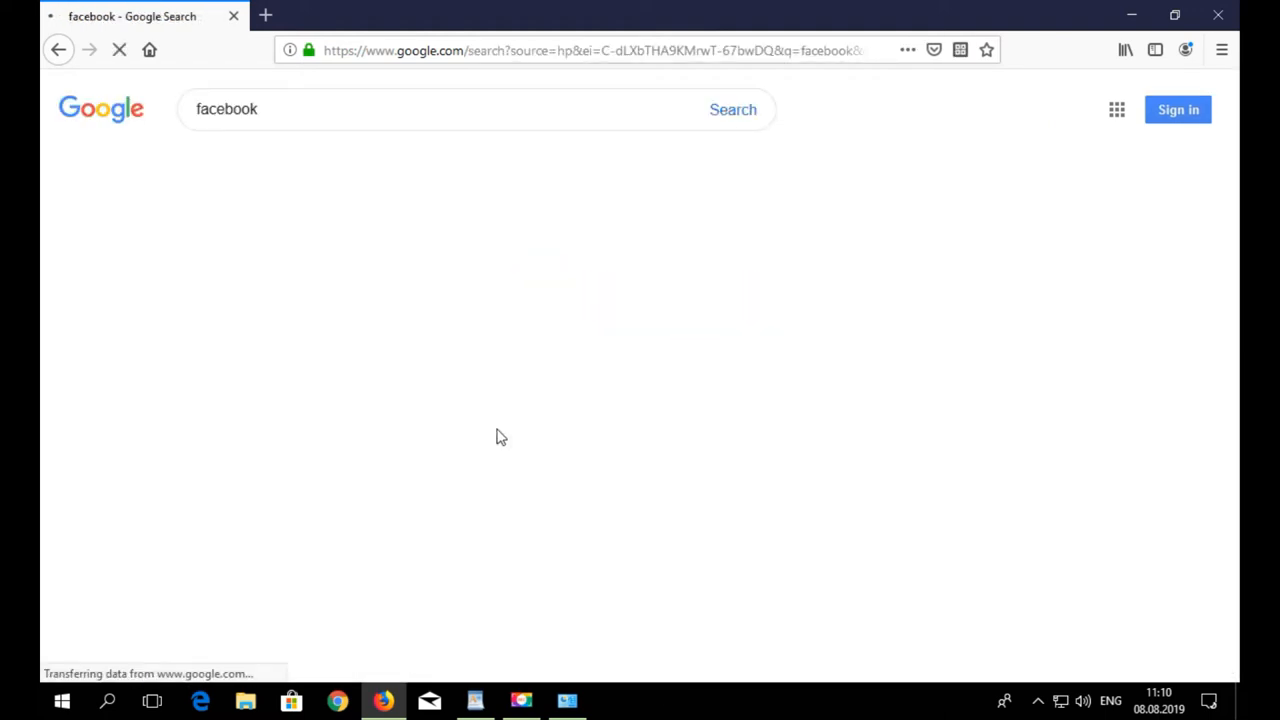
{"action": "scroll", "scroll_direction": "down", "scroll_amount": 3}
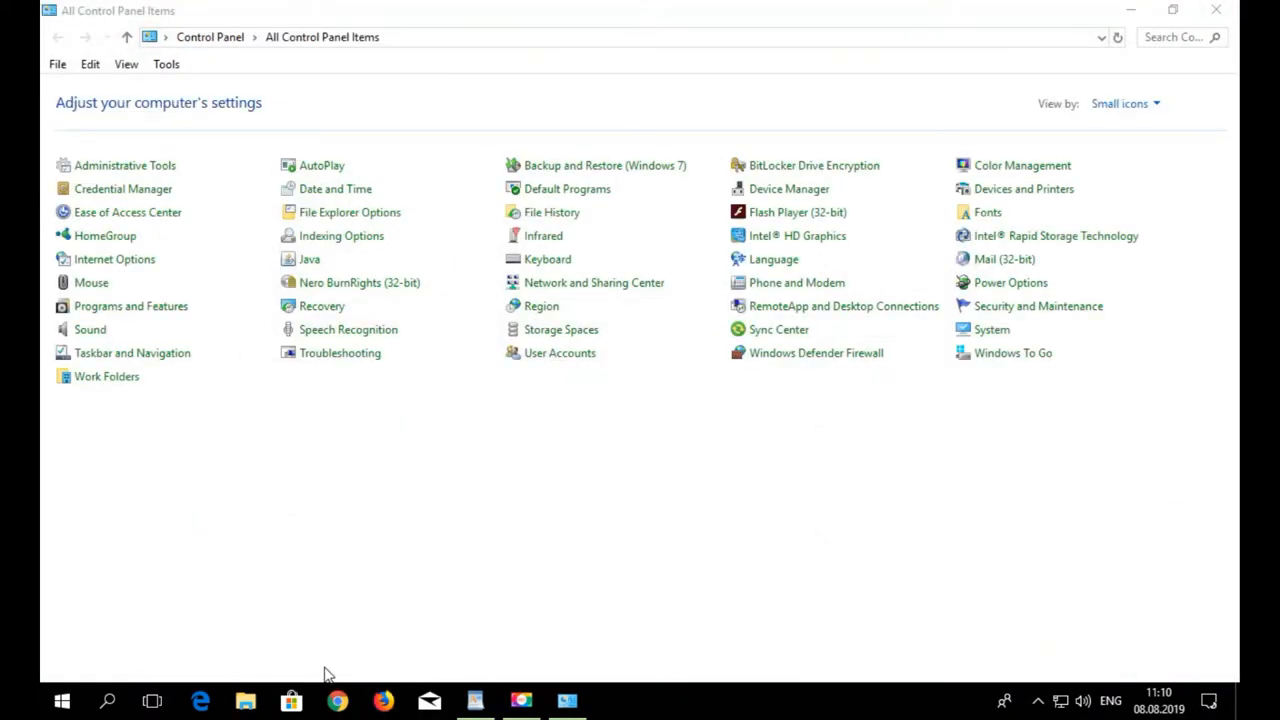
{"action": "mouse_move", "coordinate": [220, 570]}
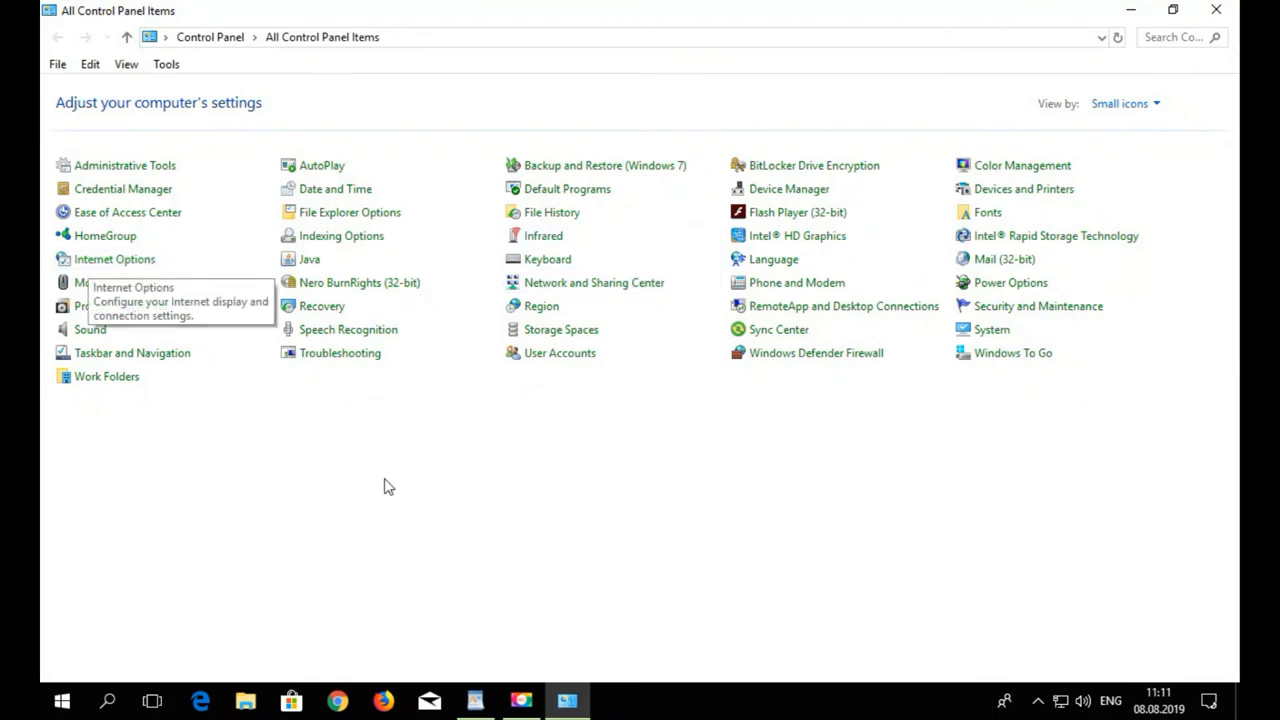
{"action": "mouse_move", "coordinate": [418, 452]}
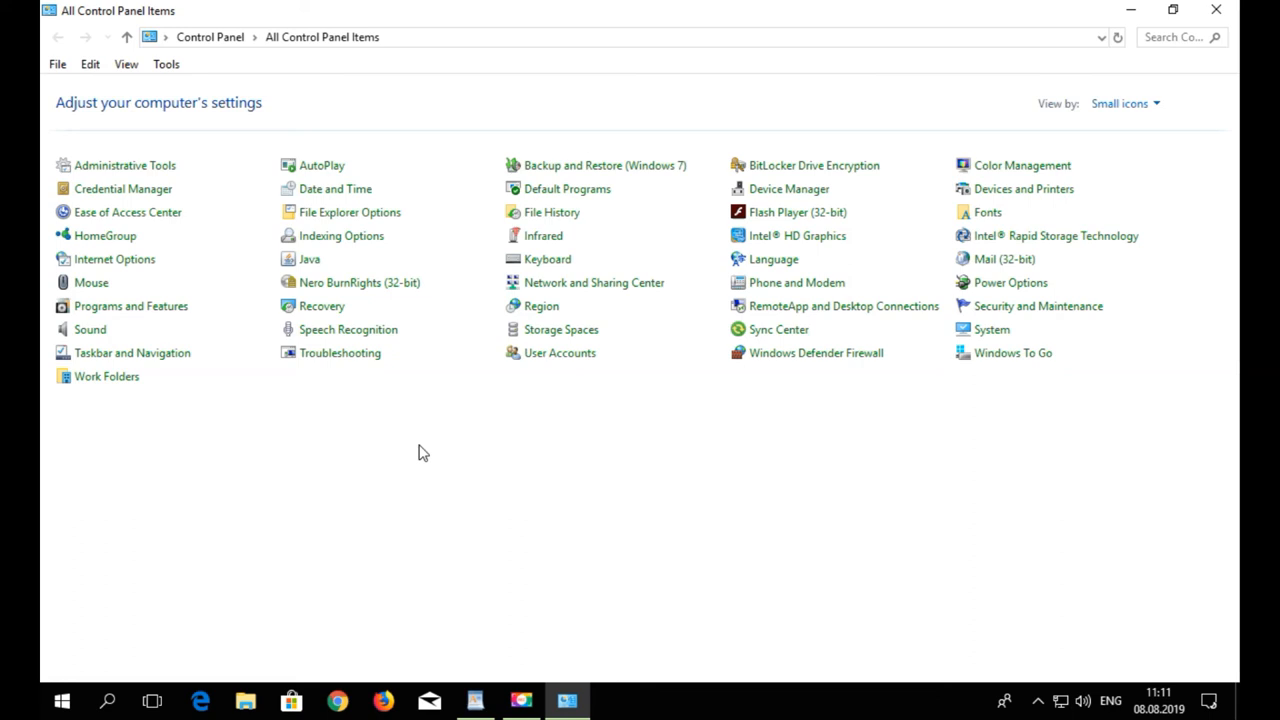
{"action": "mouse_move", "coordinate": [544, 540]}
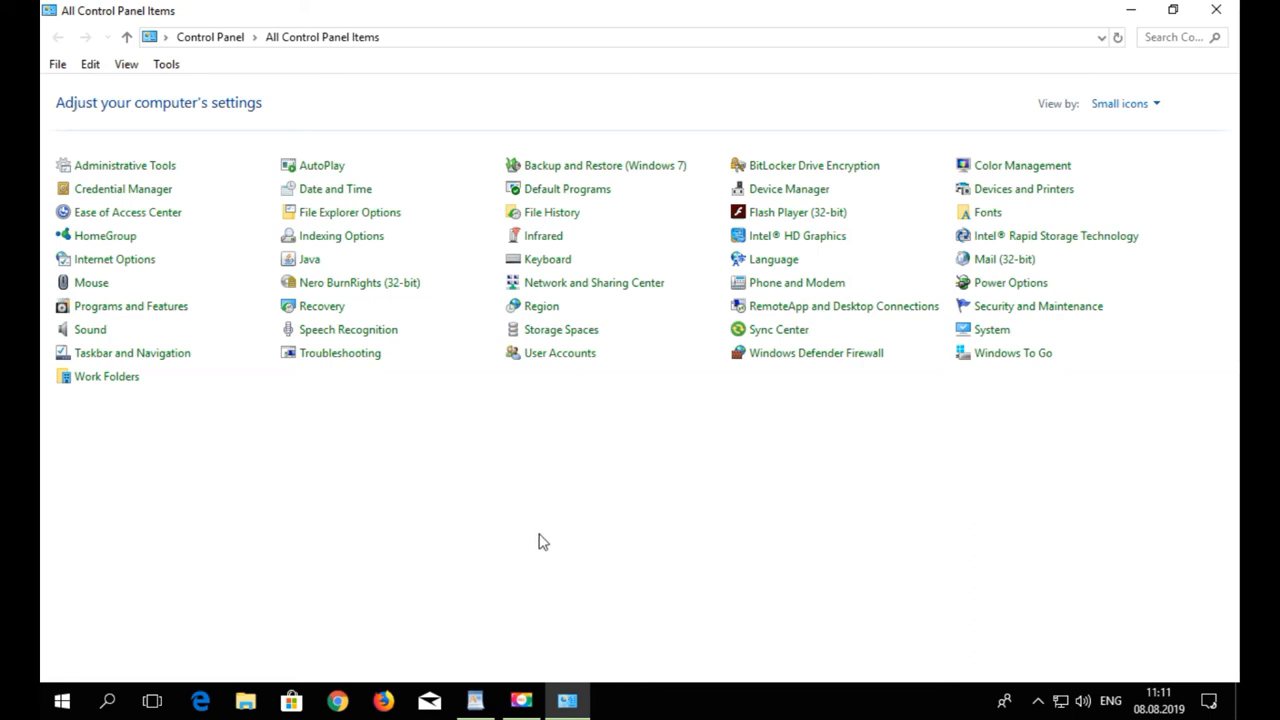
{"action": "mouse_move", "coordinate": [480, 478]}
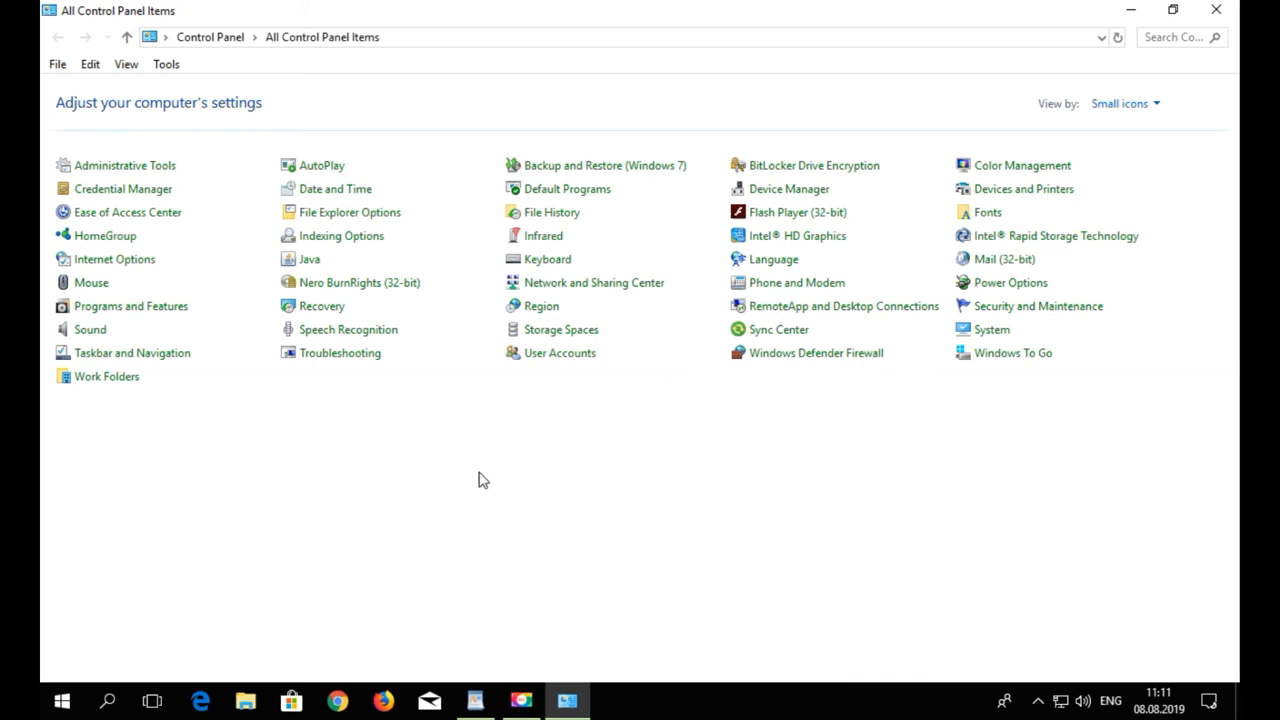
{"action": "mouse_move", "coordinate": [540, 580]}
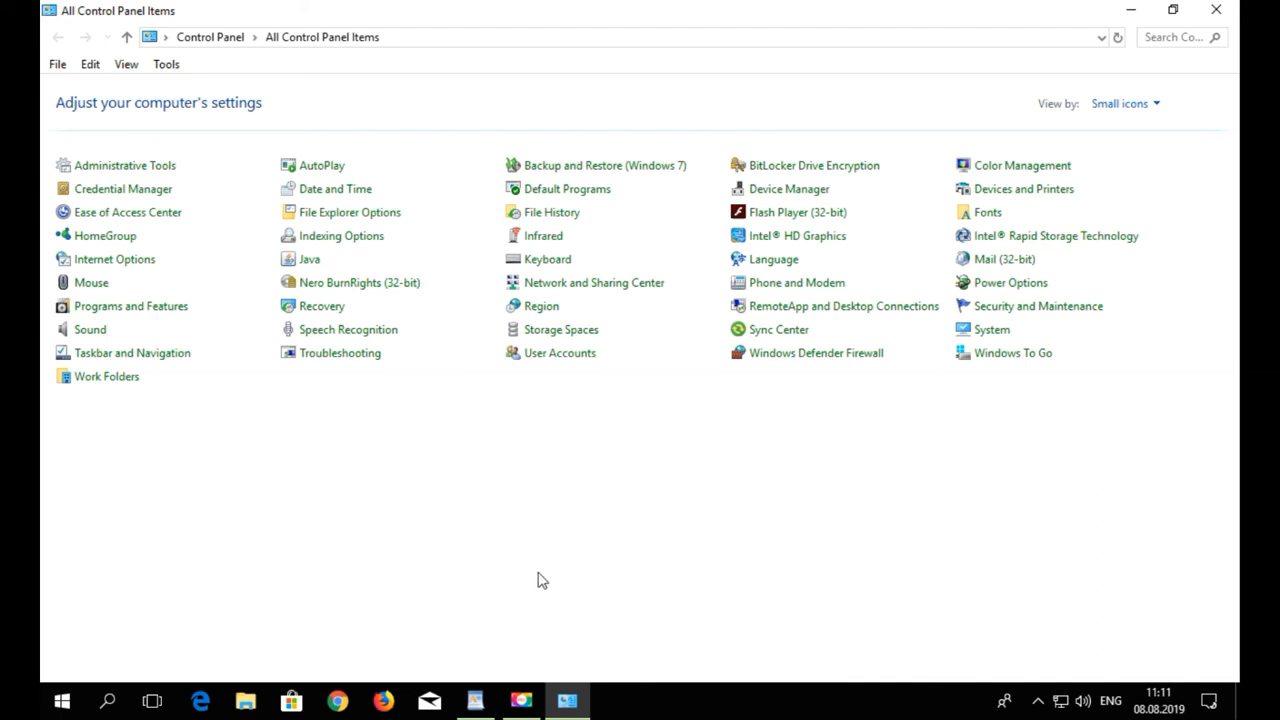
{"action": "left_click", "coordinate": [520, 700]}
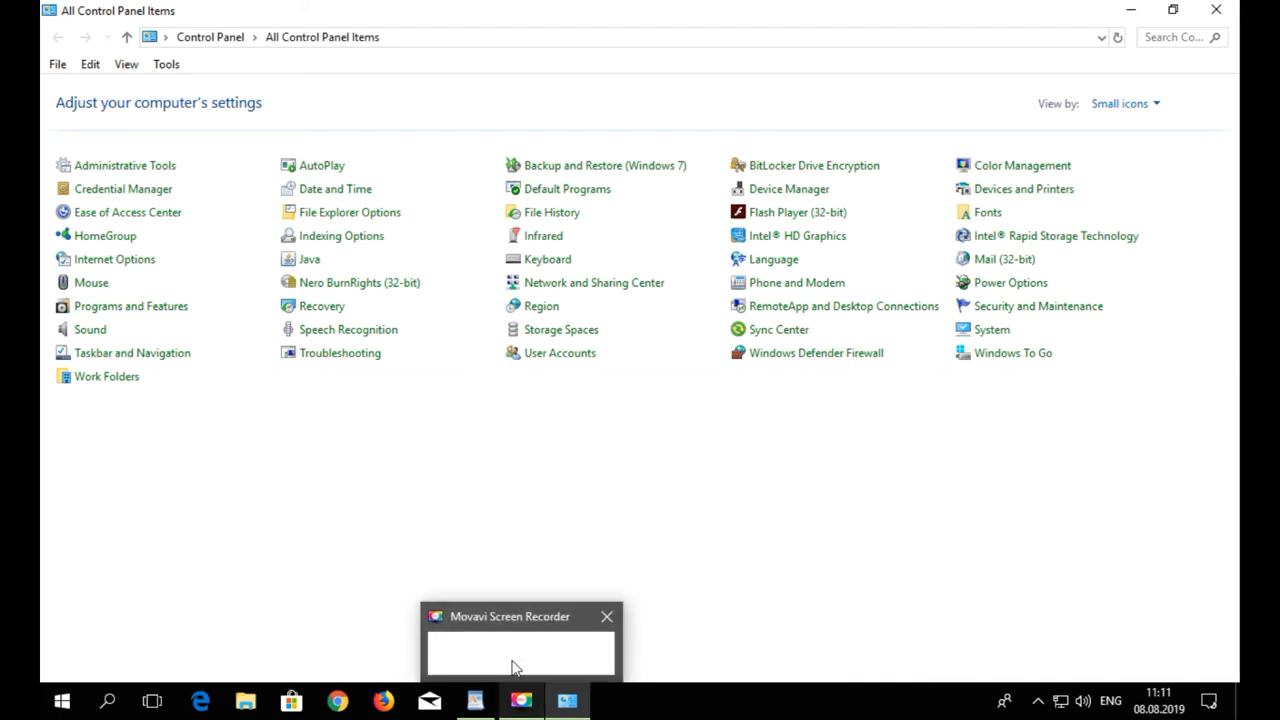